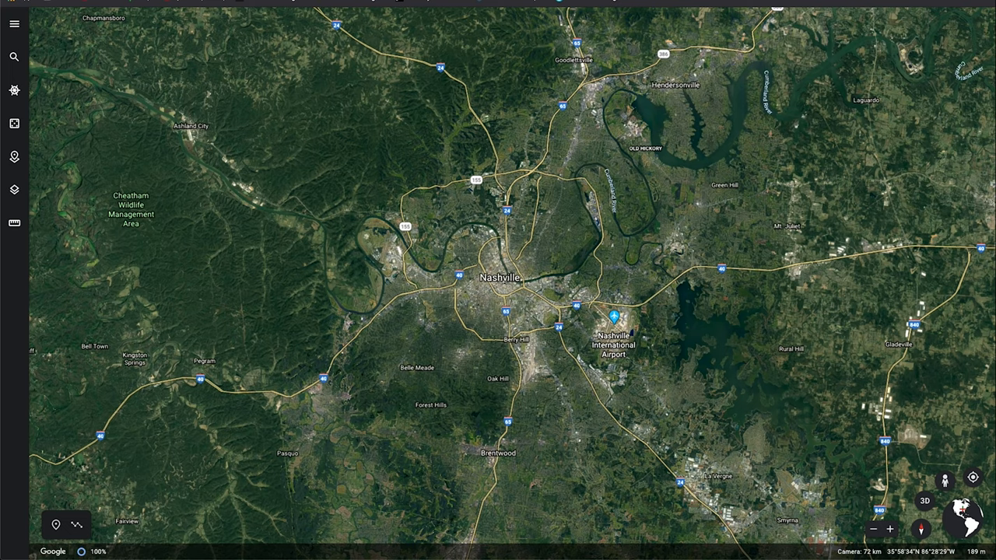
Search Google Earth for the recent place 'Stix, Nashville, TN, USA'
click(14, 56)
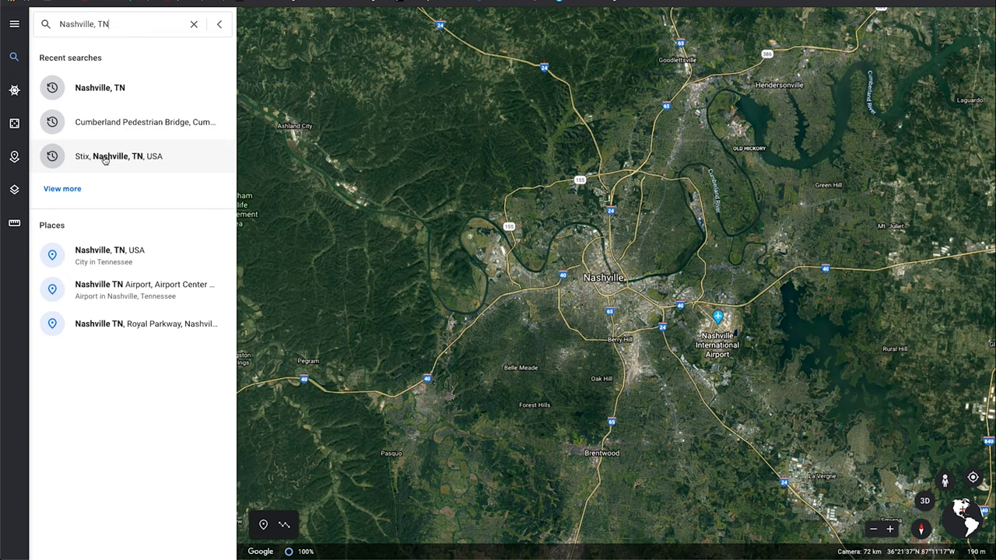
mouse_move(132, 164)
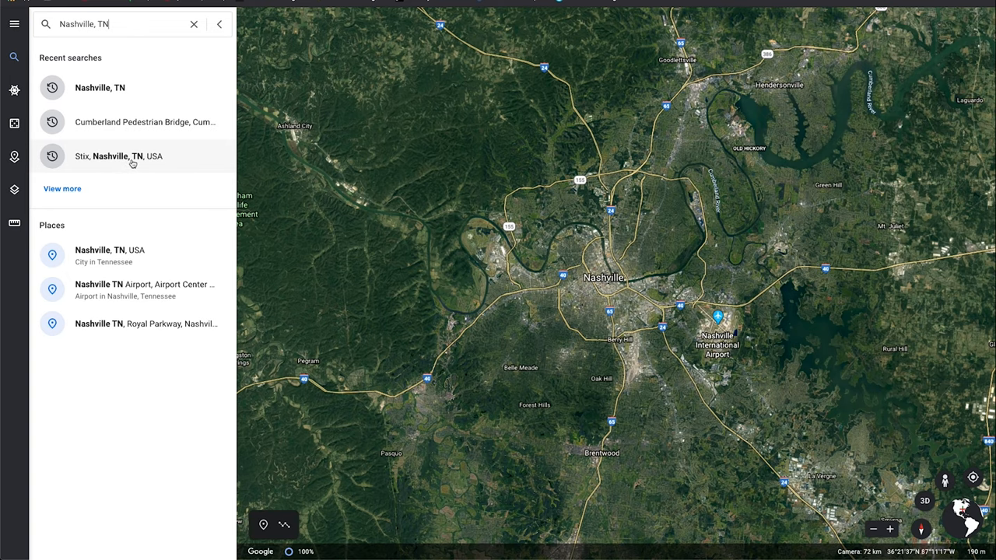
click(132, 156)
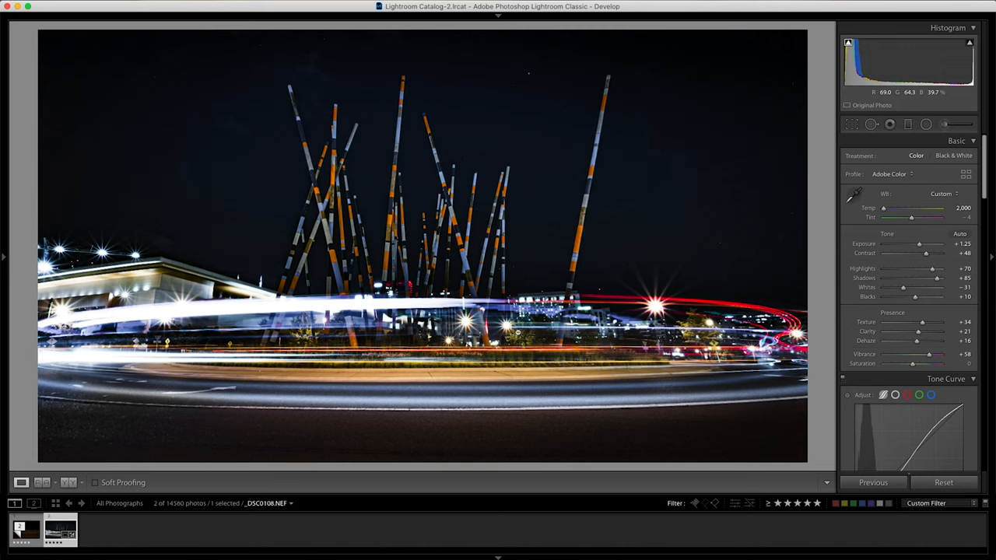
mouse_move(144, 256)
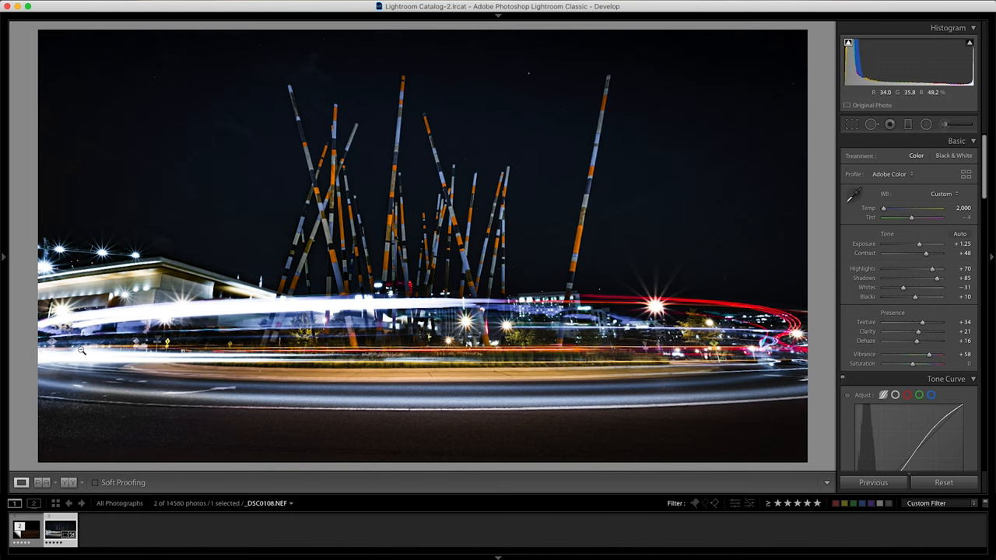
mouse_move(657, 310)
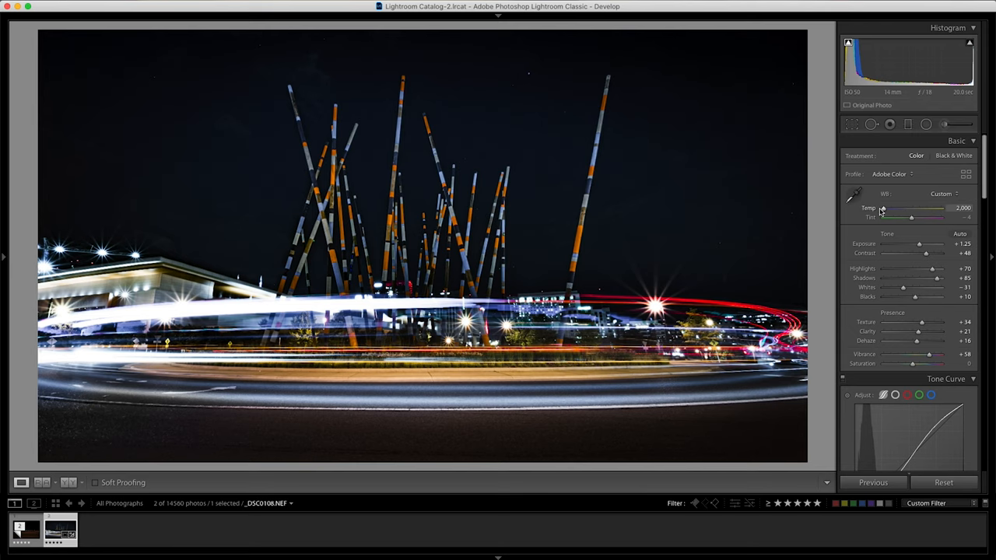
drag(881, 208, 890, 208)
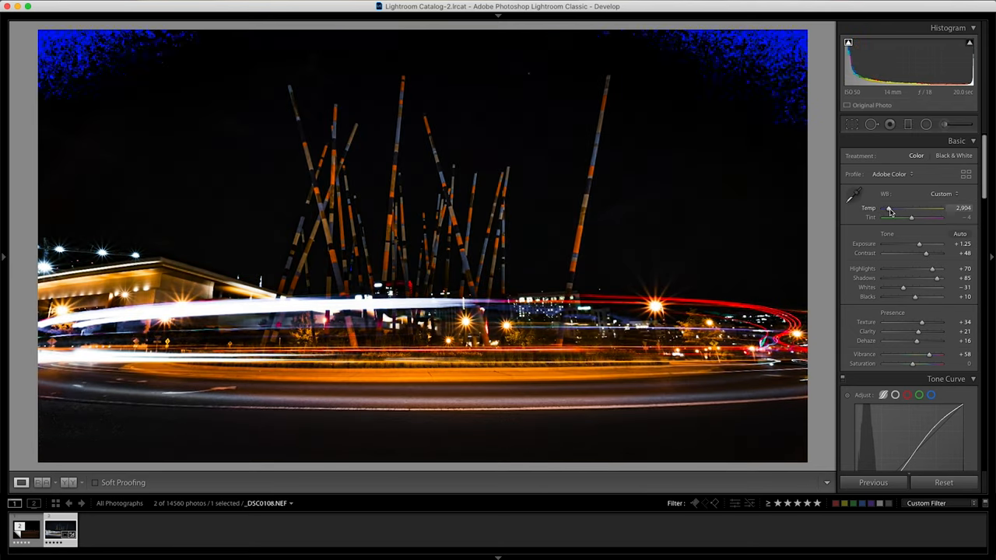
drag(889, 208, 883, 208)
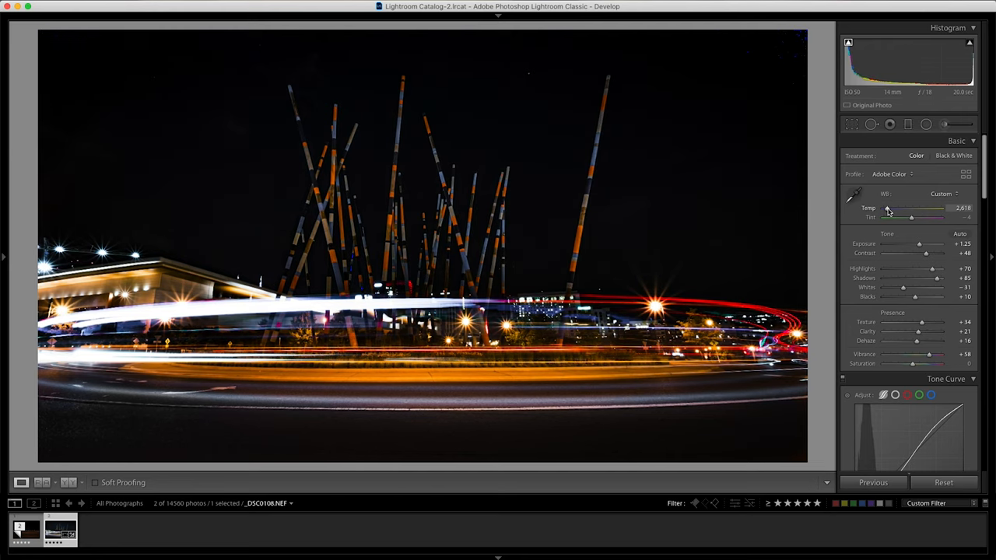
drag(915, 208, 906, 208)
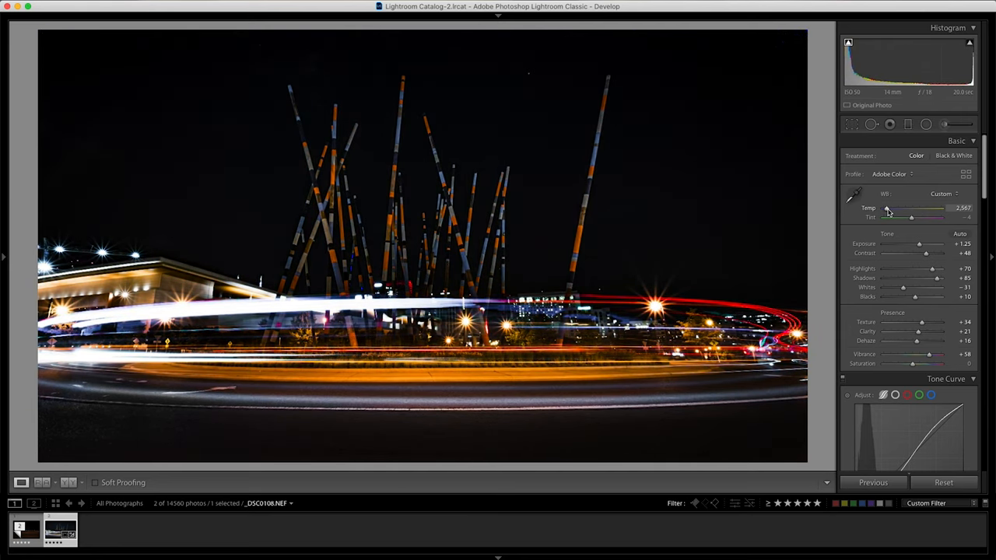
drag(889, 216, 881, 216)
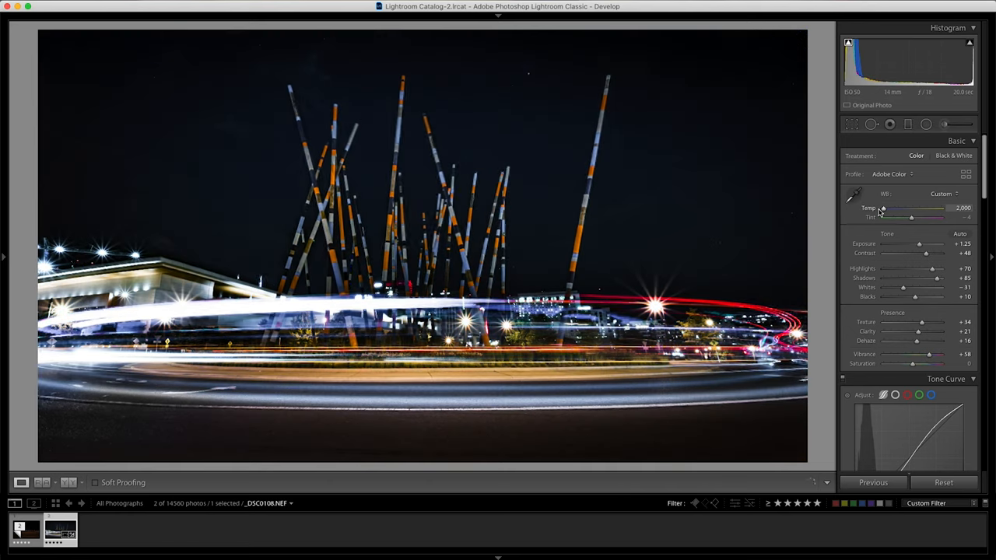
drag(882, 208, 887, 208)
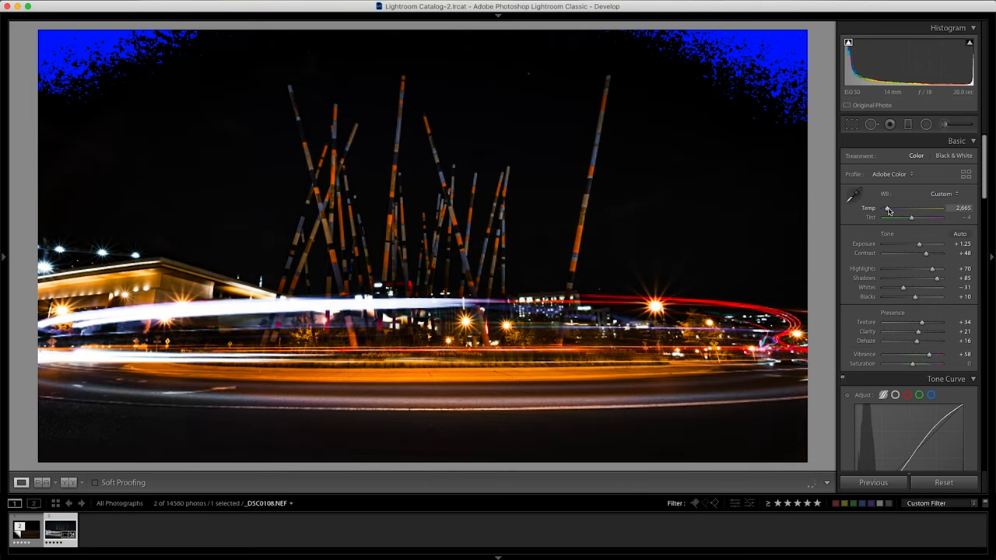
drag(887, 208, 883, 208)
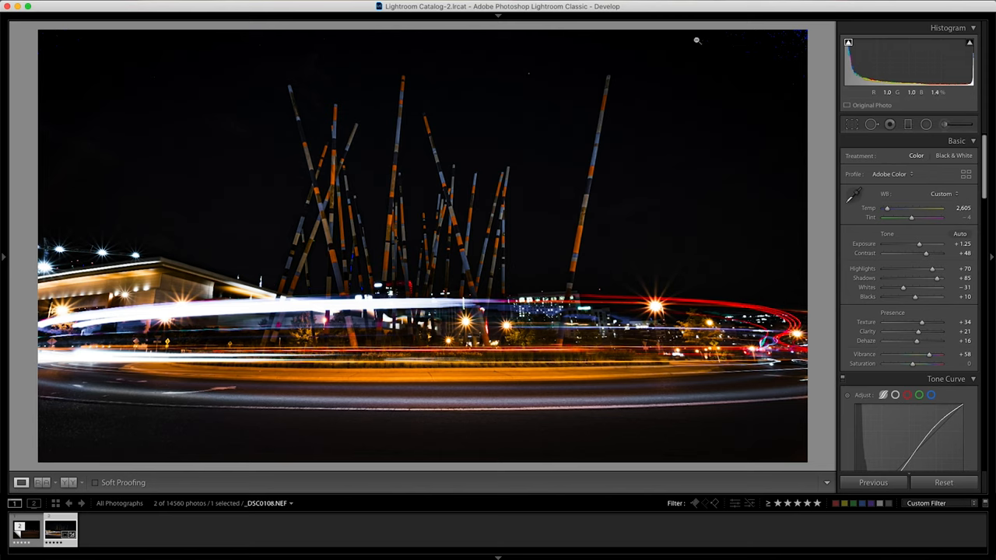
drag(910, 207, 883, 208)
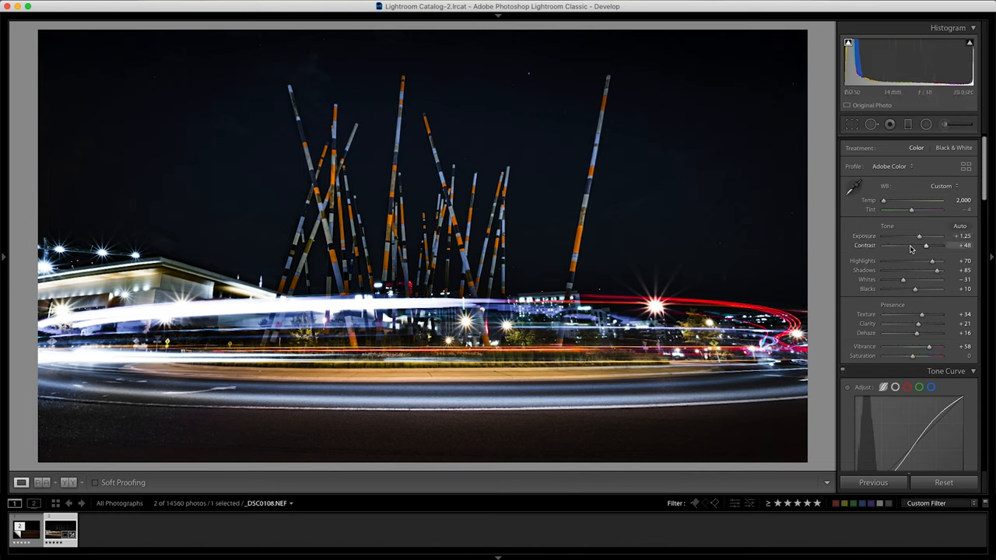
mouse_move(845, 257)
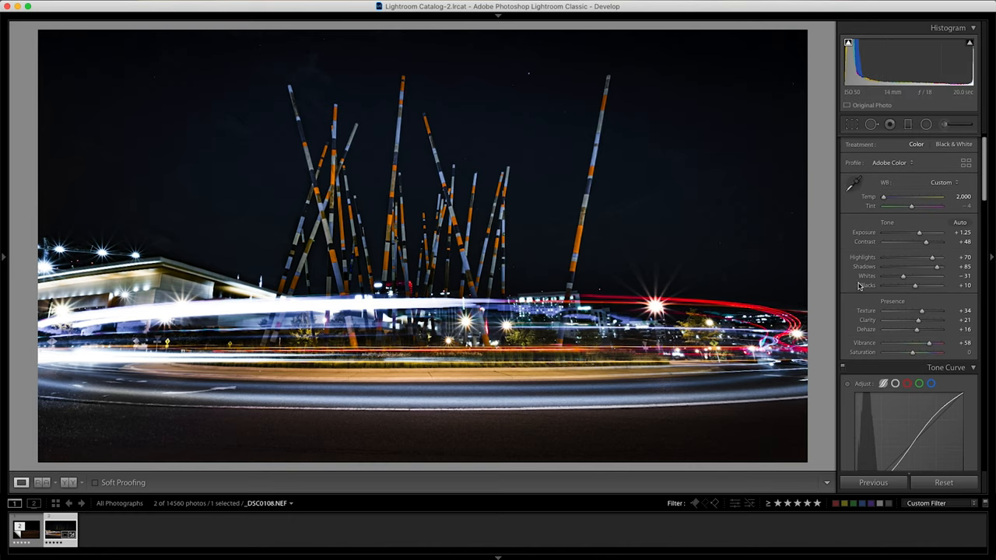
mouse_move(426, 256)
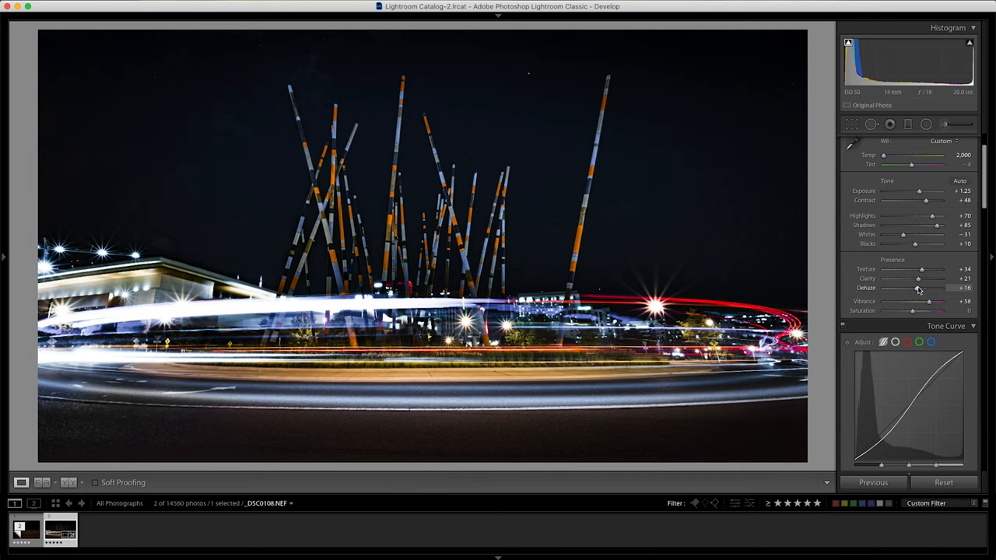
mouse_move(582, 163)
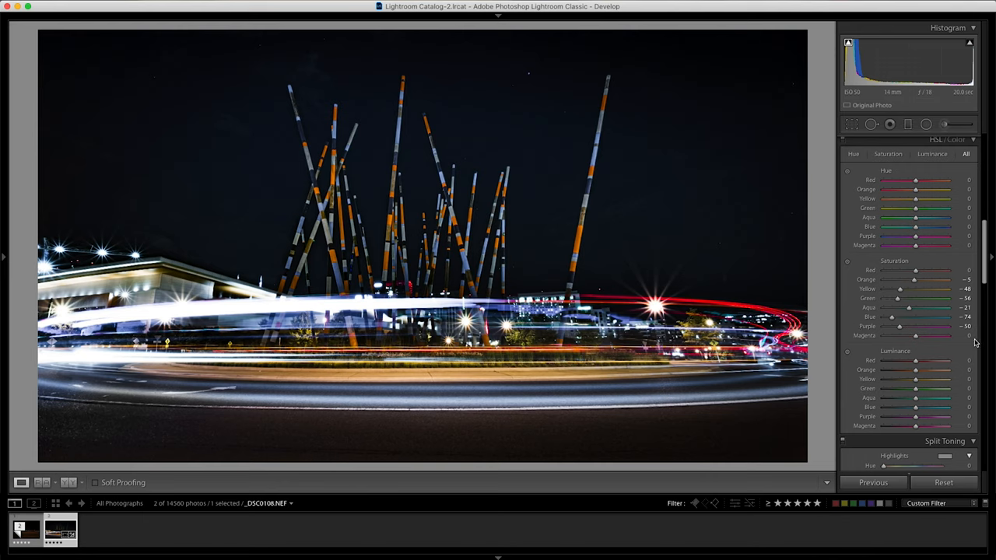
Preview the sharpening mask while raising and lowering Masking to find the edges
scroll(down, 3)
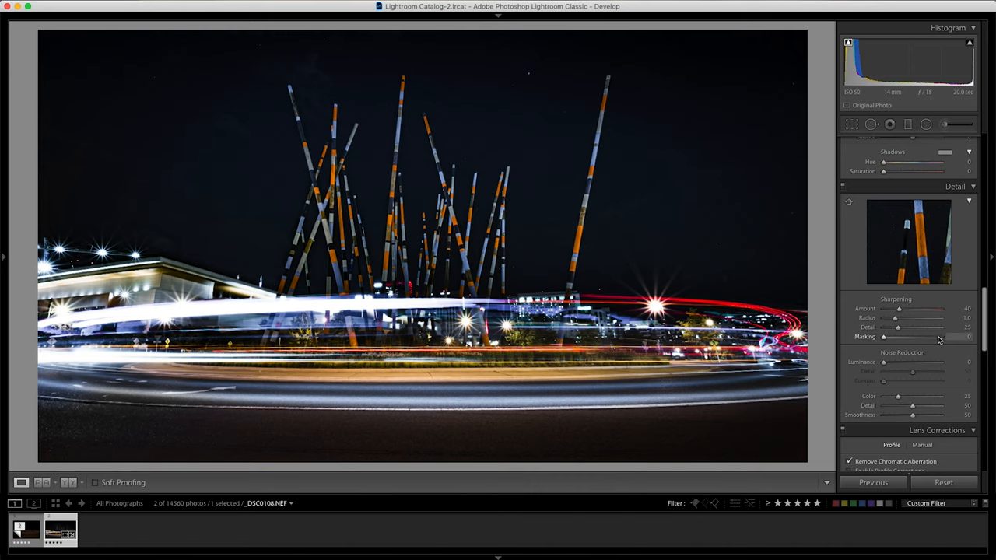
drag(895, 337, 967, 337)
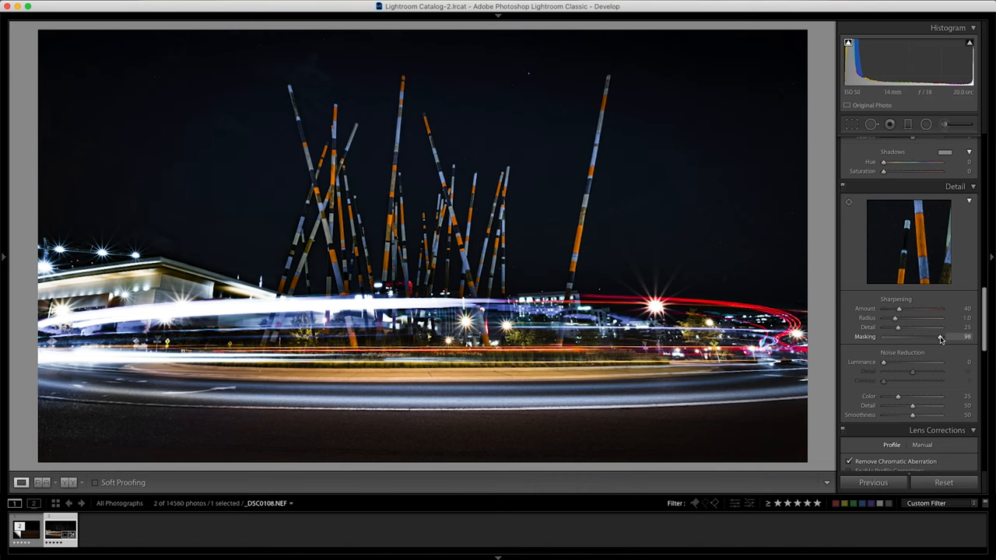
drag(946, 337, 934, 337)
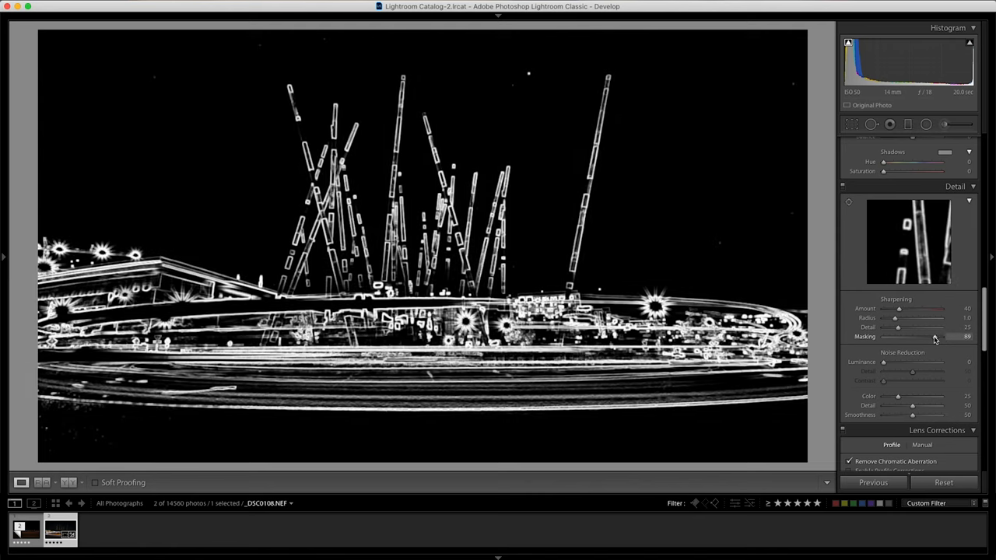
drag(953, 337, 920, 337)
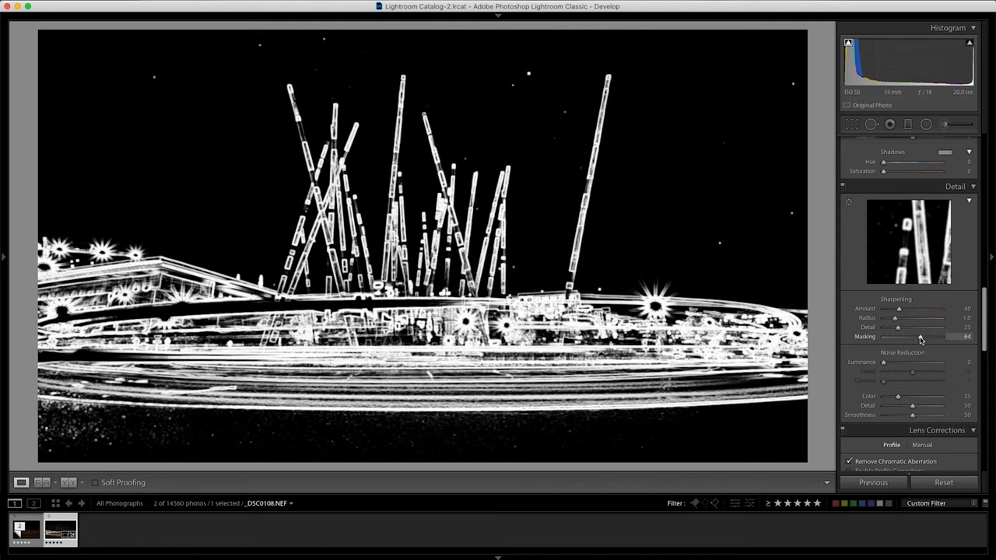
drag(915, 337, 942, 337)
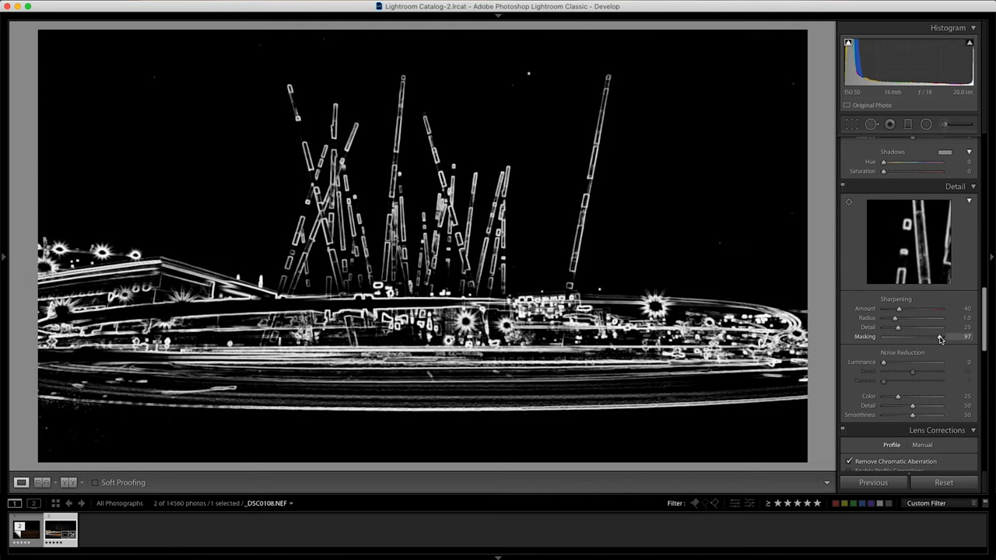
drag(942, 337, 936, 337)
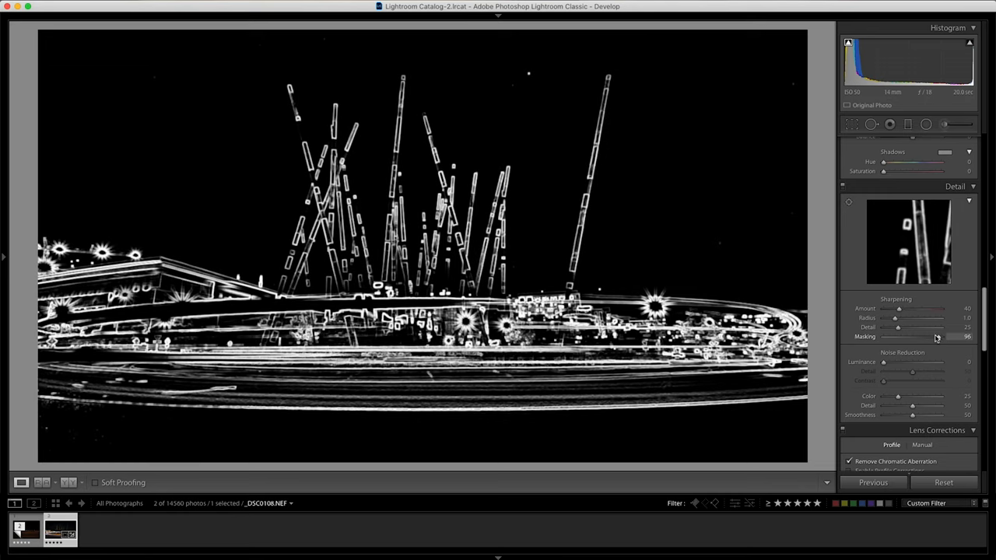
drag(938, 337, 943, 337)
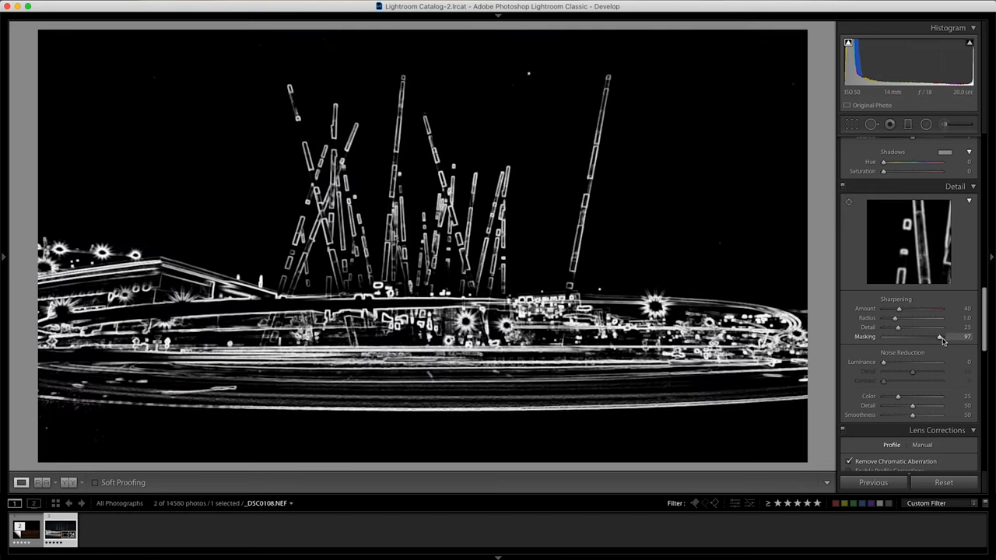
Settle sharpening Masking at 88 and lower Amount to 29
drag(941, 337, 905, 337)
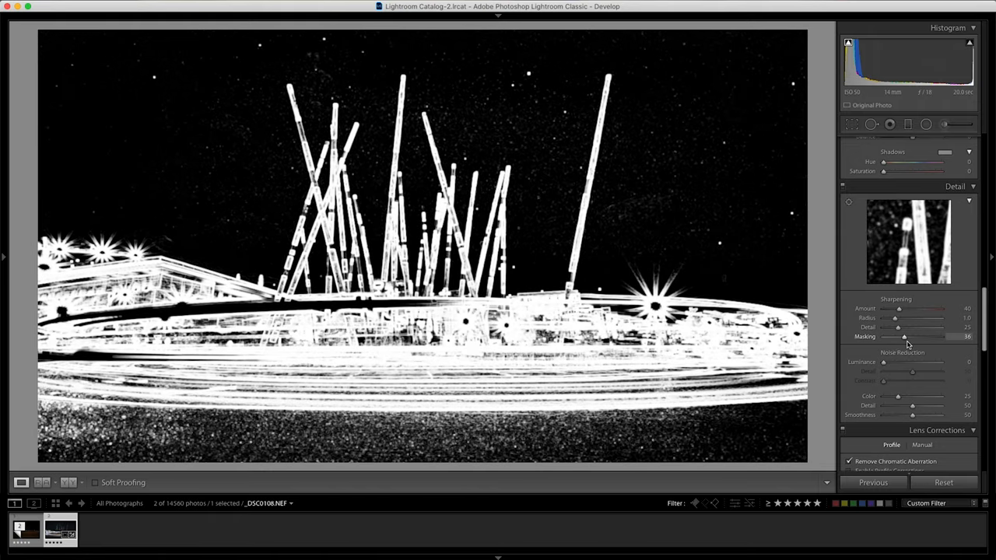
drag(903, 337, 909, 337)
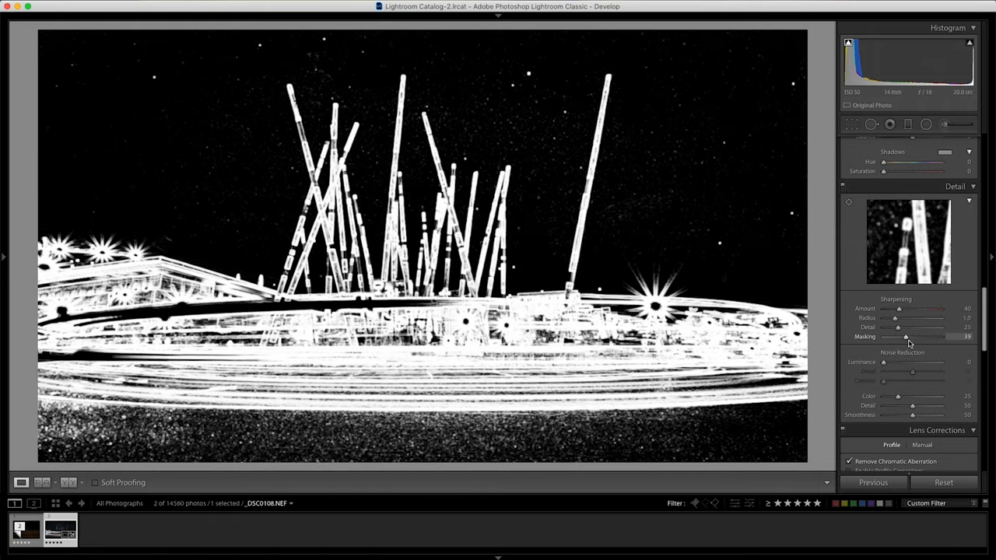
drag(907, 337, 937, 337)
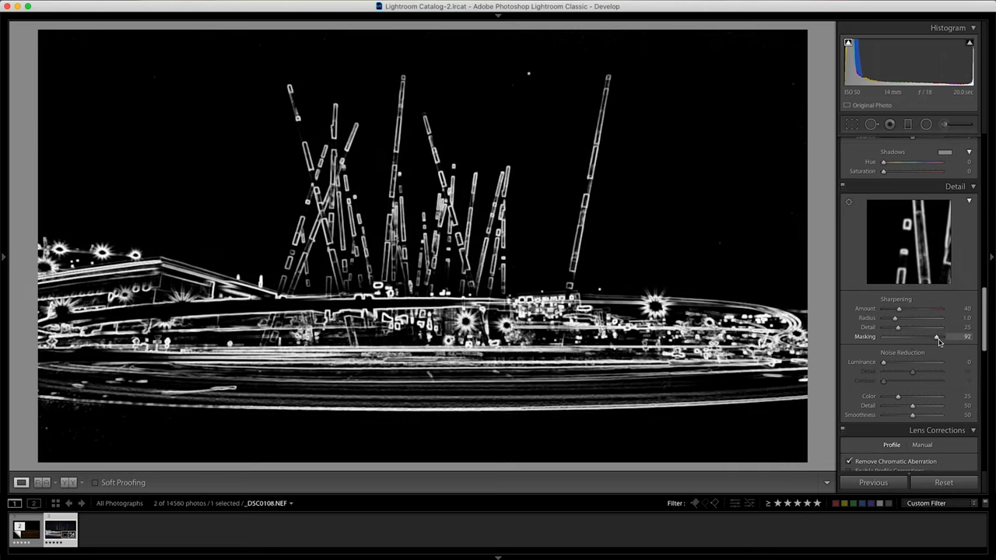
drag(937, 336, 945, 336)
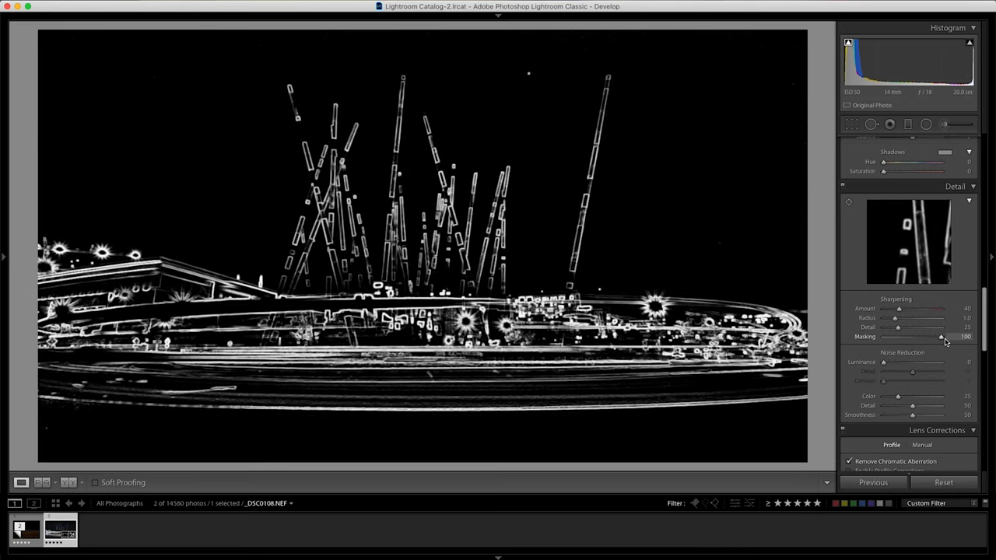
drag(942, 337, 938, 337)
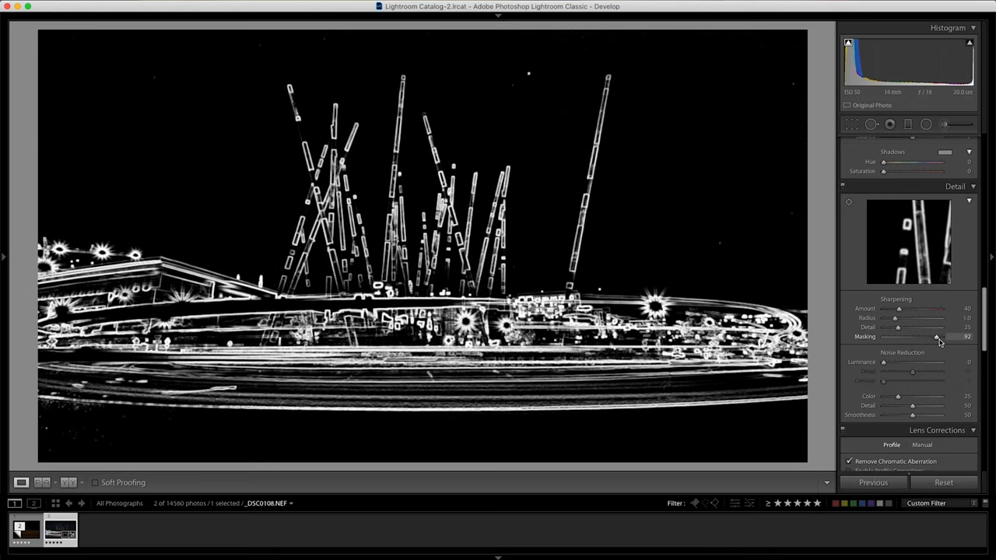
drag(938, 337, 934, 337)
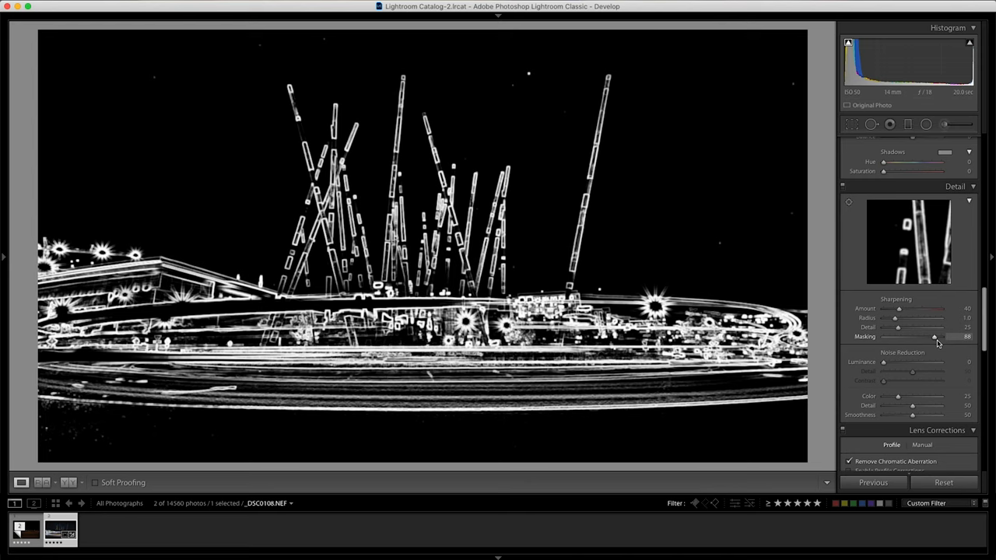
drag(899, 309, 895, 309)
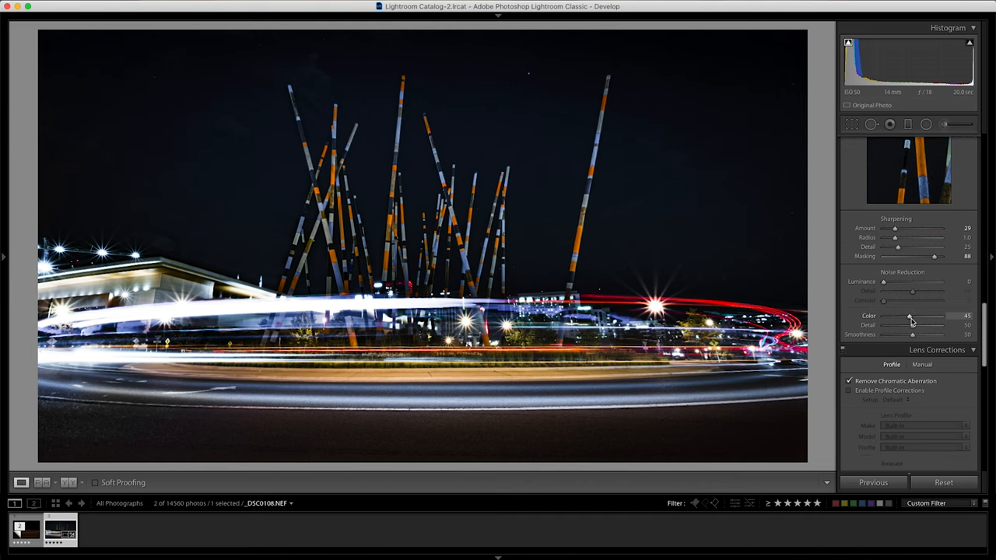
Set colour noise reduction to 50, then scroll down to the Effects and Calibration panels
drag(912, 316, 918, 316)
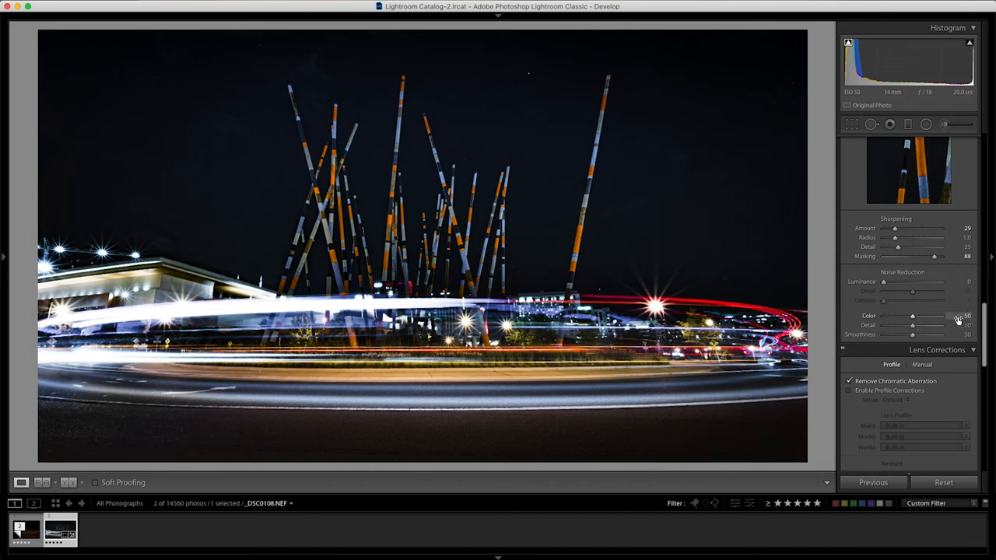
scroll(down, 3)
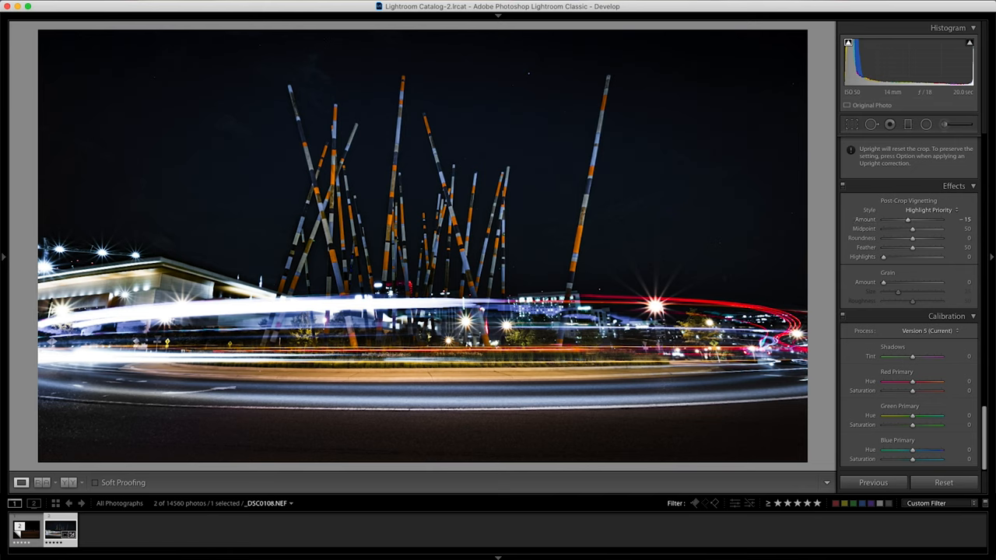
mouse_move(781, 256)
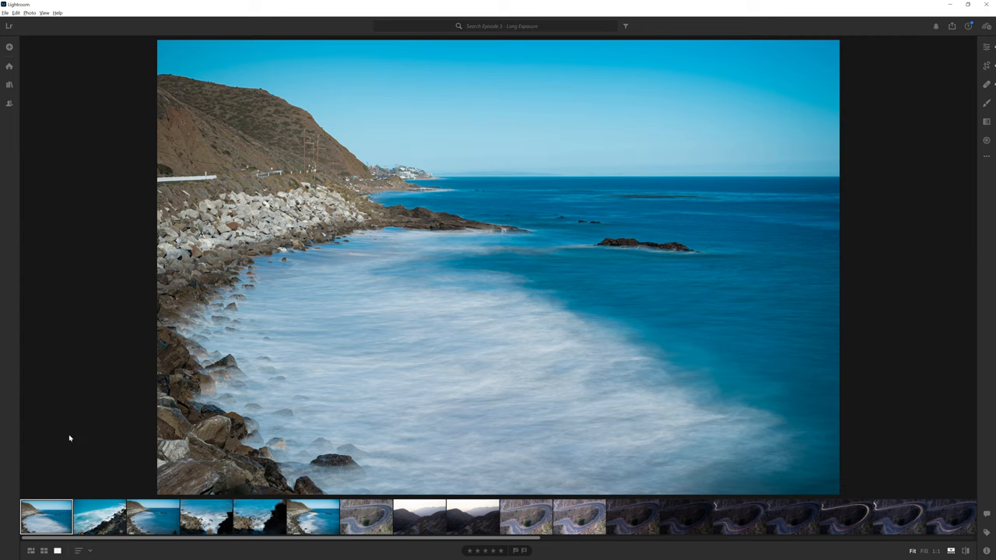
mouse_move(56, 425)
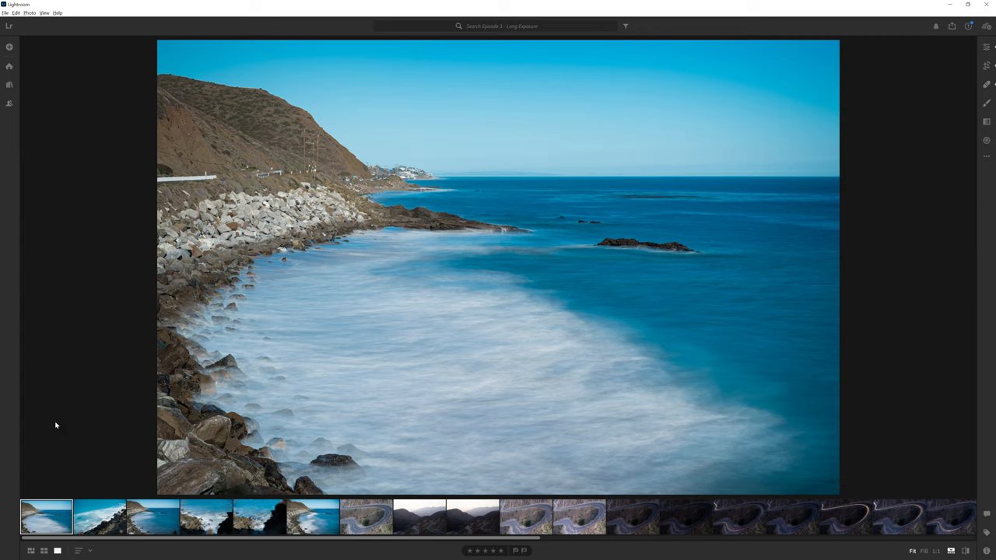
mouse_move(65, 418)
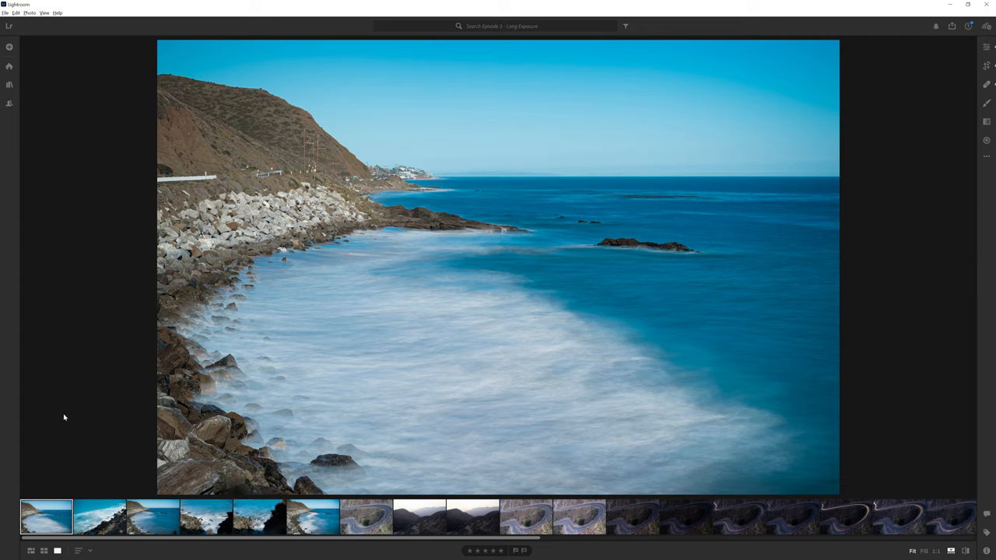
mouse_move(246, 338)
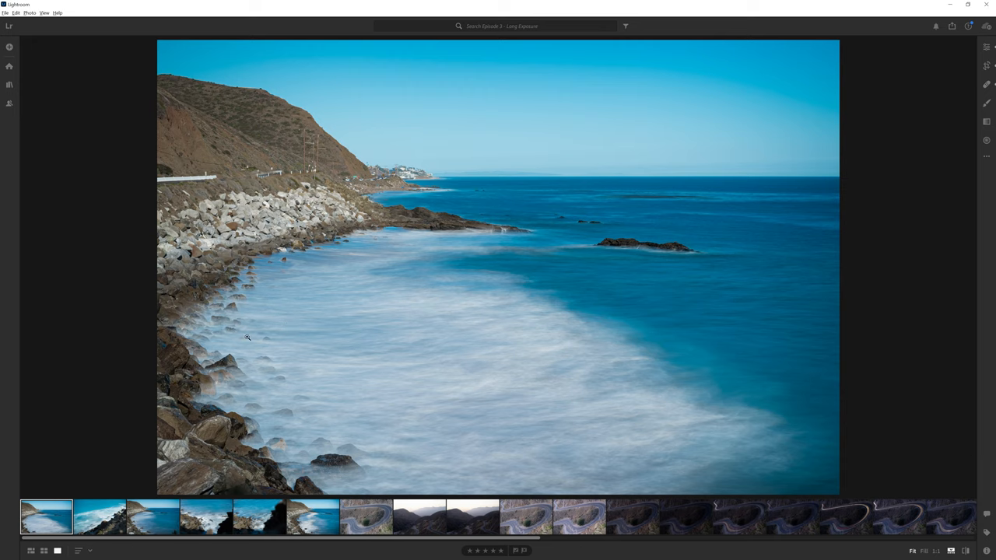
mouse_move(281, 309)
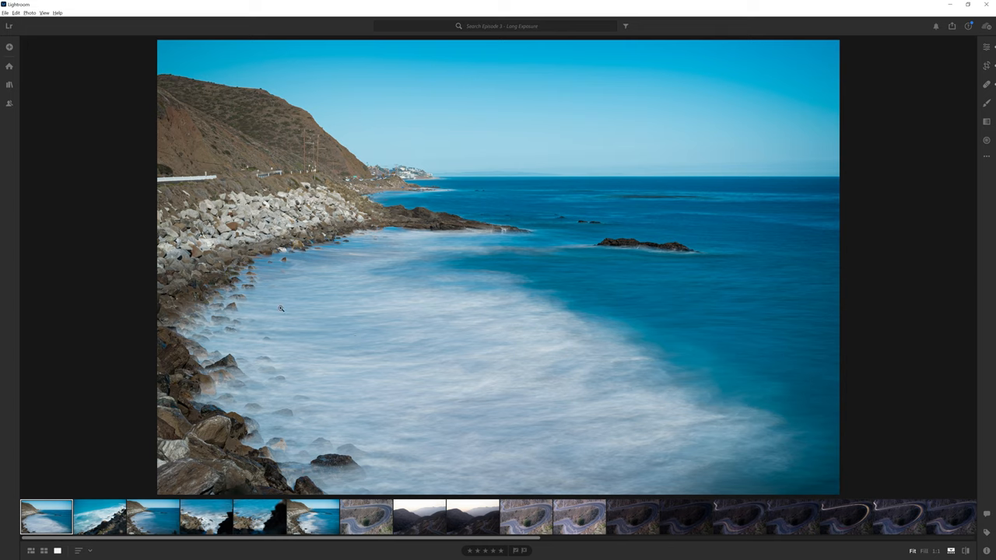
mouse_move(306, 334)
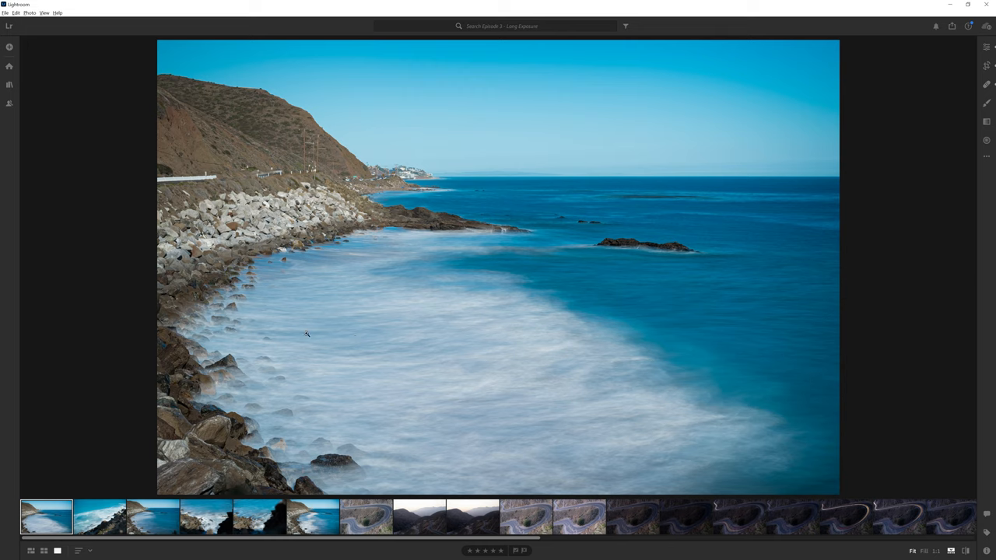
mouse_move(608, 290)
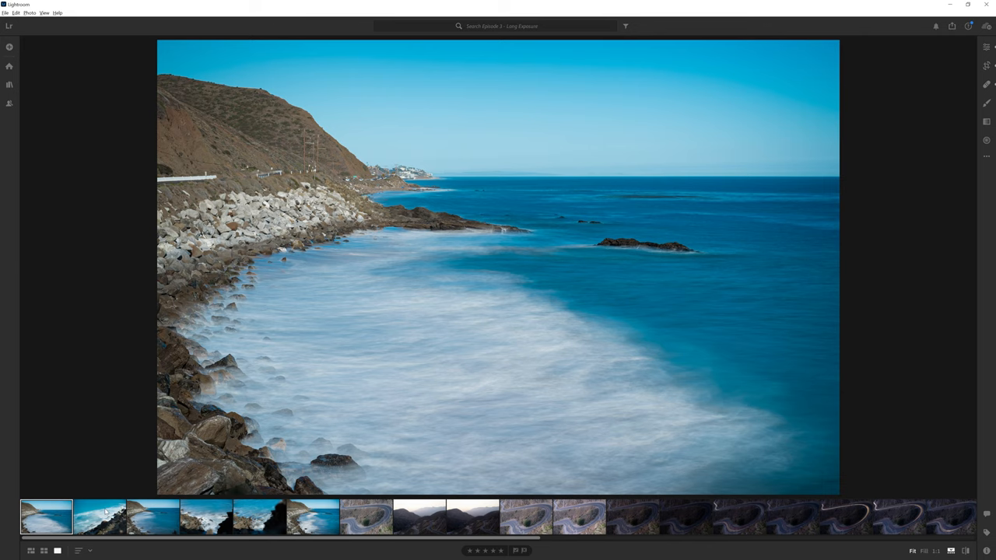
View four coastal long-exposure photos in turn, ending on a rocky shoreline shot
click(99, 517)
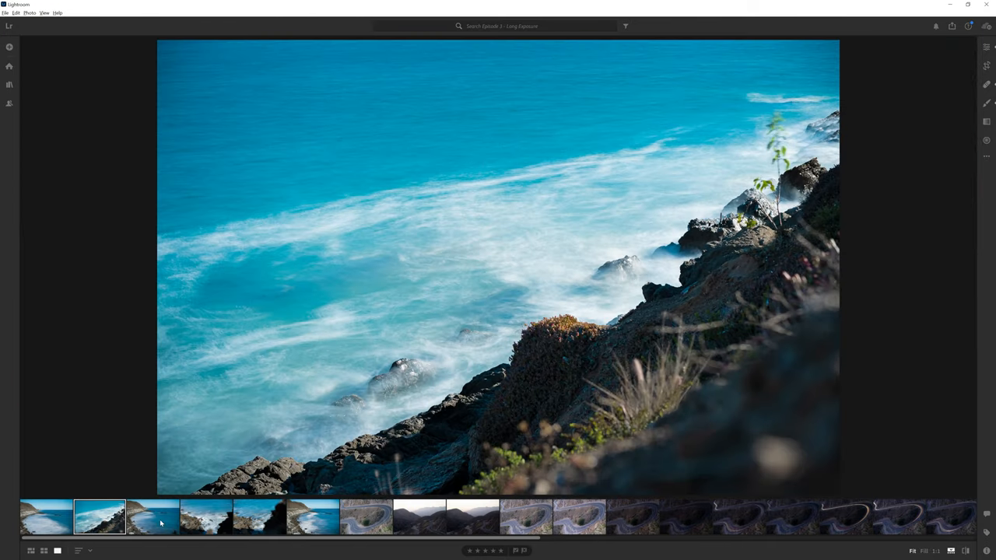
click(153, 517)
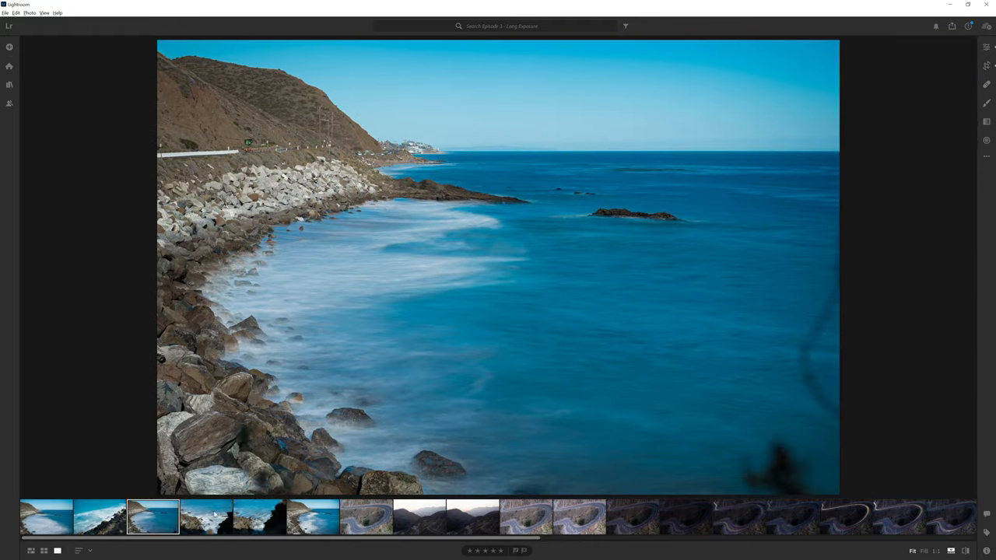
click(207, 518)
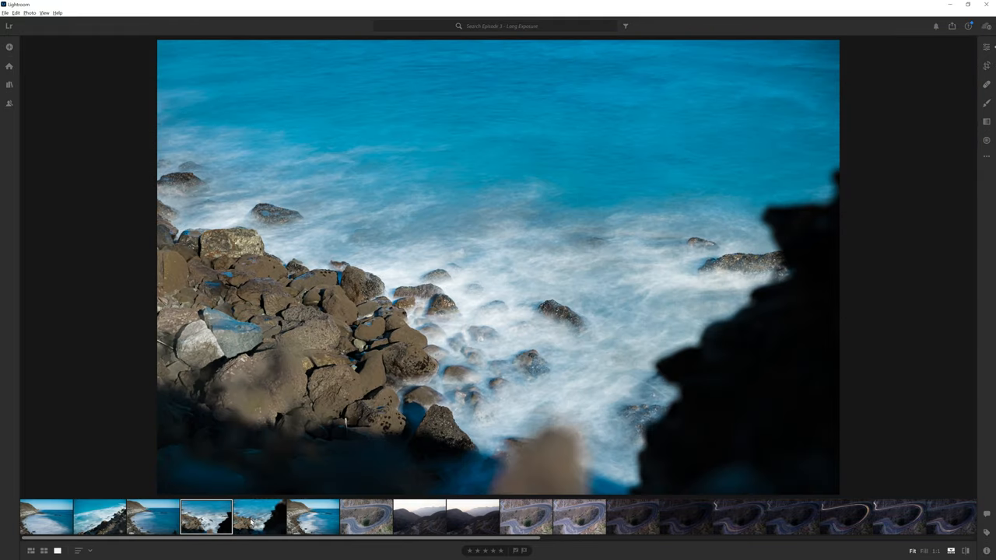
click(312, 518)
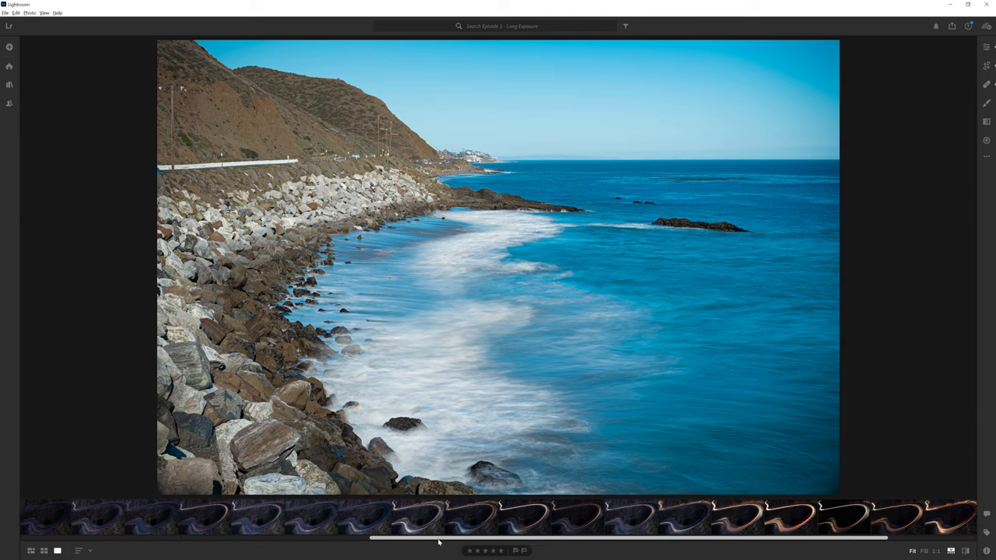
Scroll the filmstrip past the seascapes and open the canyon road light-trail photo
scroll(left, 3)
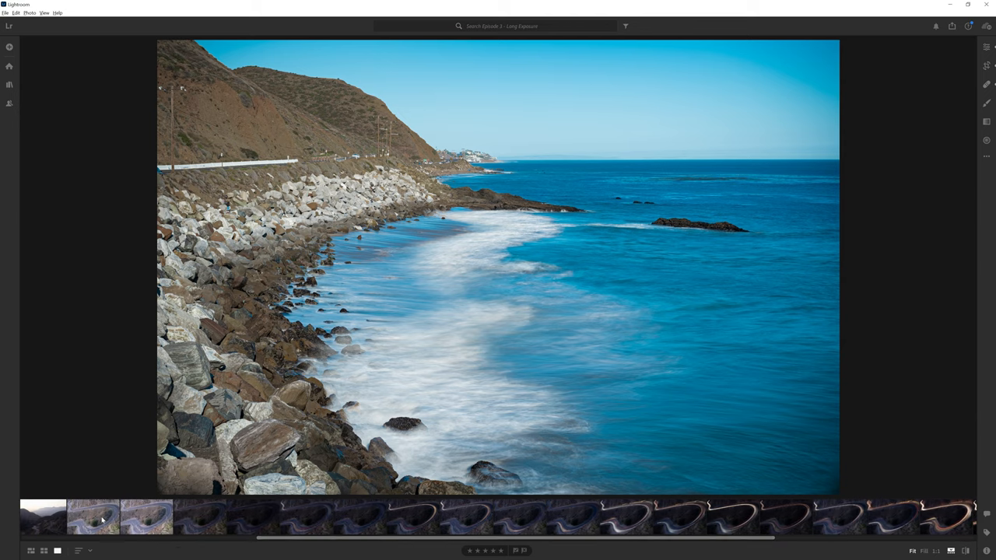
click(93, 517)
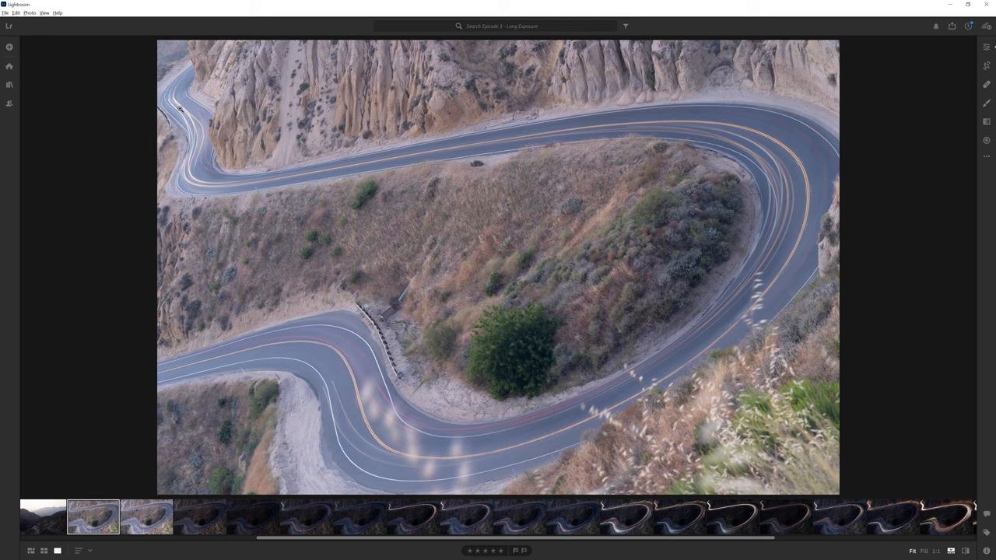
mouse_move(259, 368)
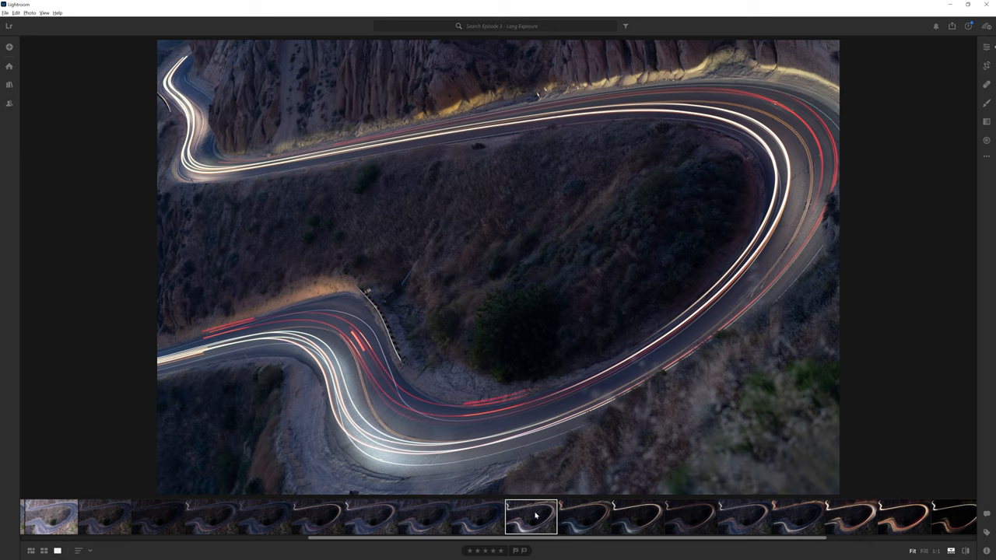
Step through the light-trail exposures to the finished edit and leave the original view
click(584, 517)
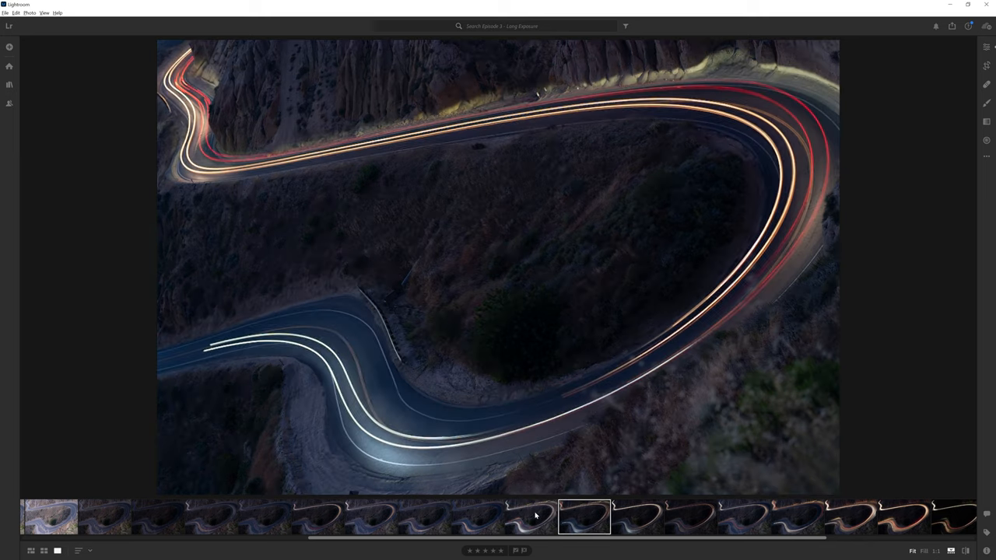
click(691, 517)
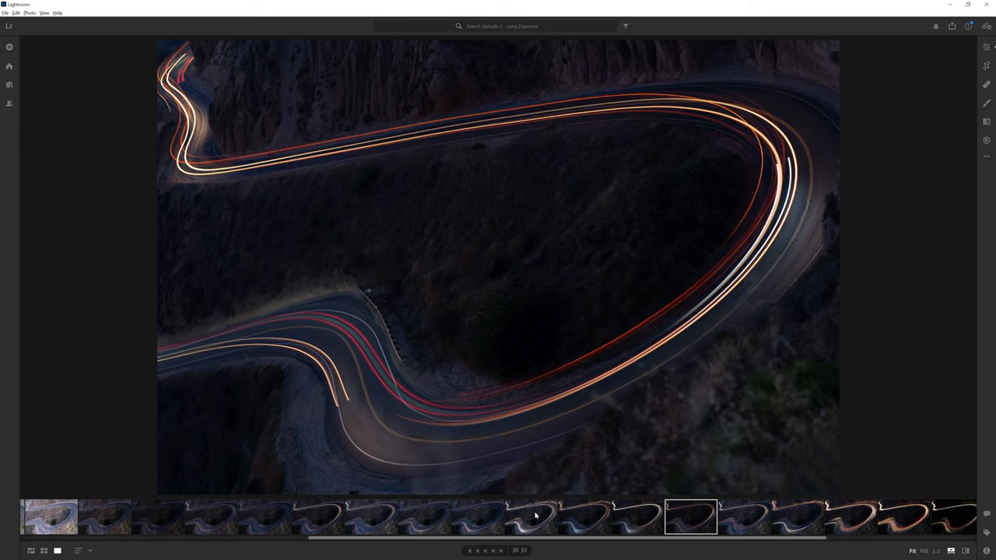
click(798, 517)
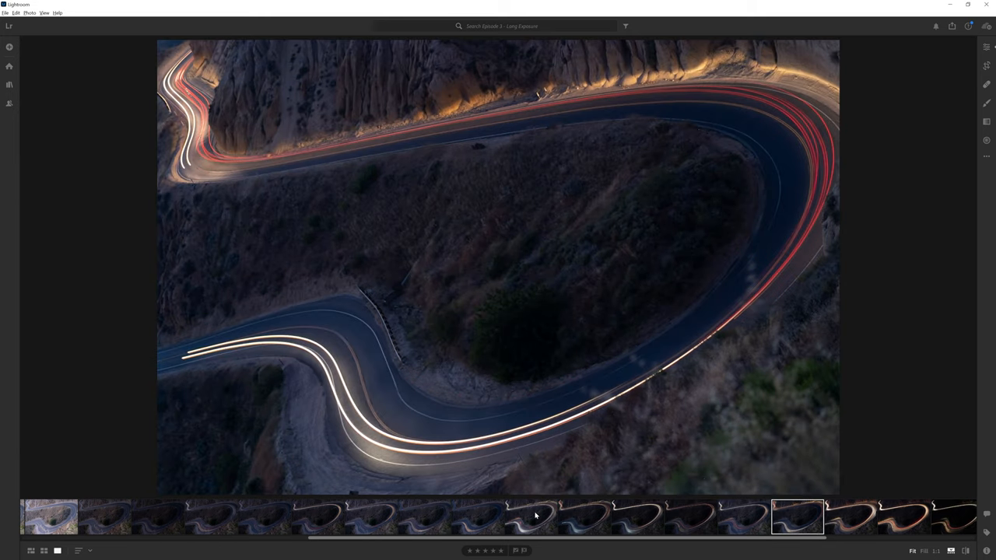
click(851, 517)
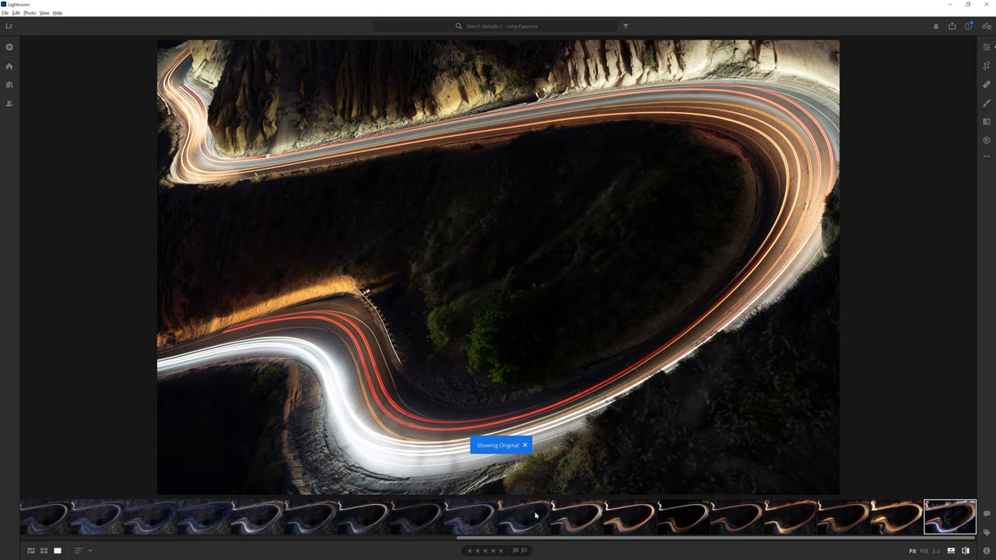
click(525, 445)
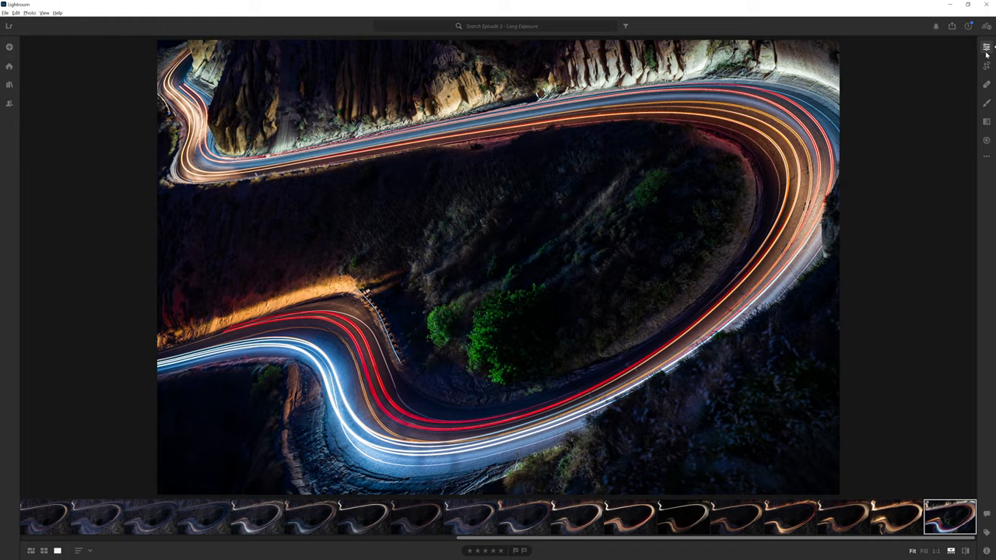
Open the Edit panel and return to its top to show the Adobe Landscape profile
click(986, 47)
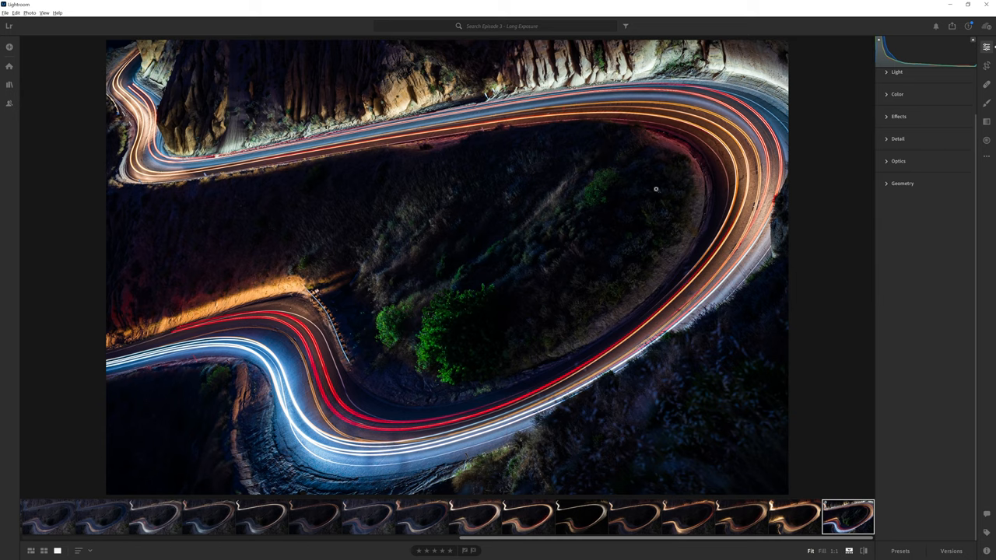
mouse_move(285, 172)
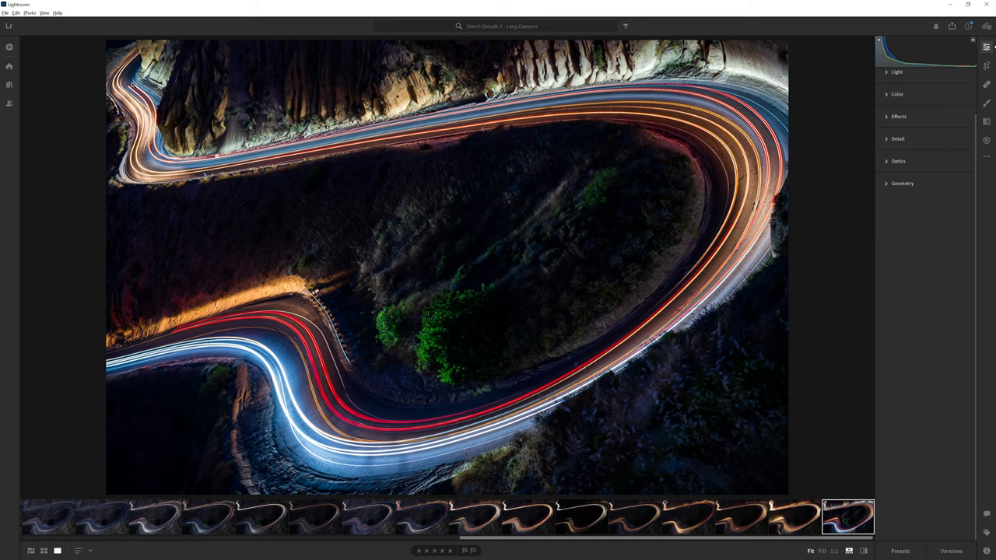
mouse_move(686, 217)
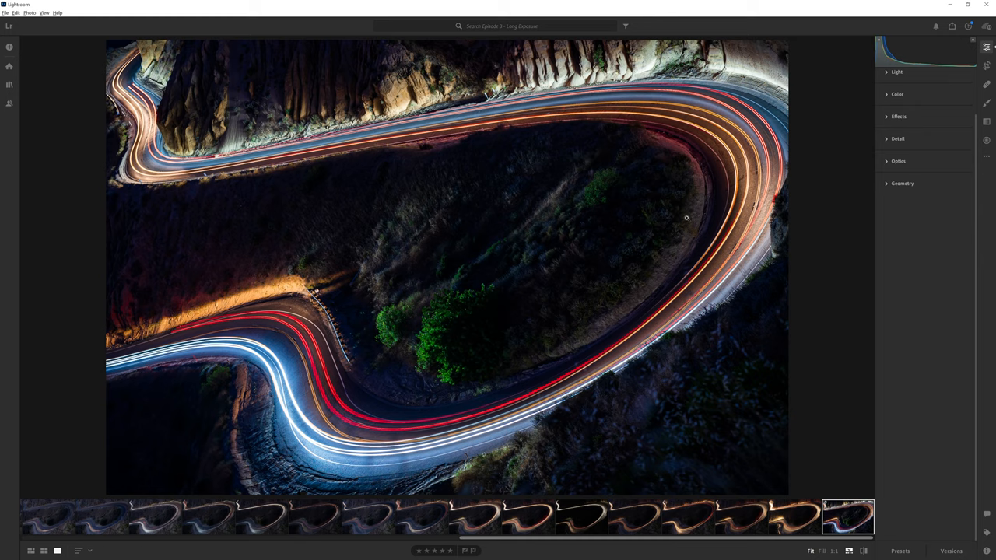
click(986, 48)
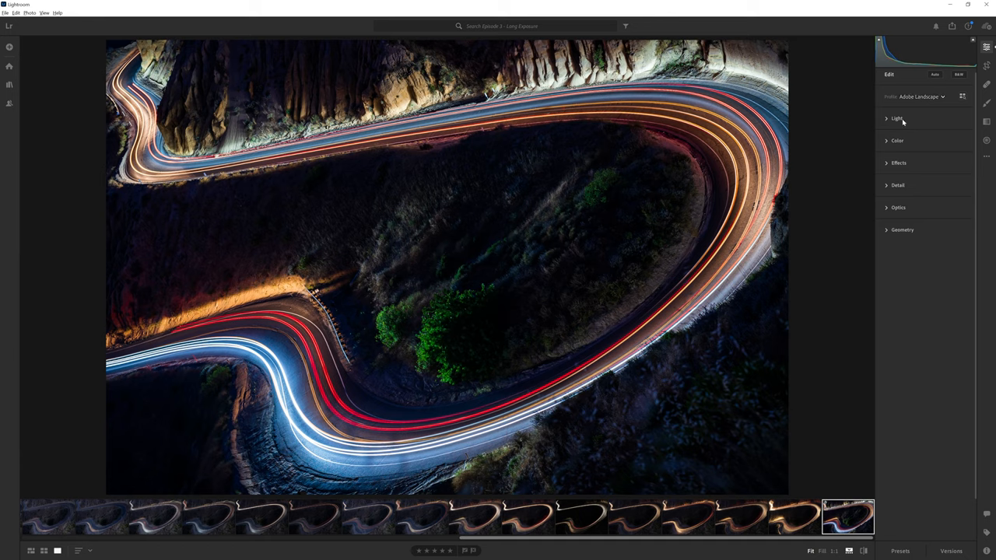
Review the Light settings and the Point Curve shadow point, then check the red channel curve
click(897, 118)
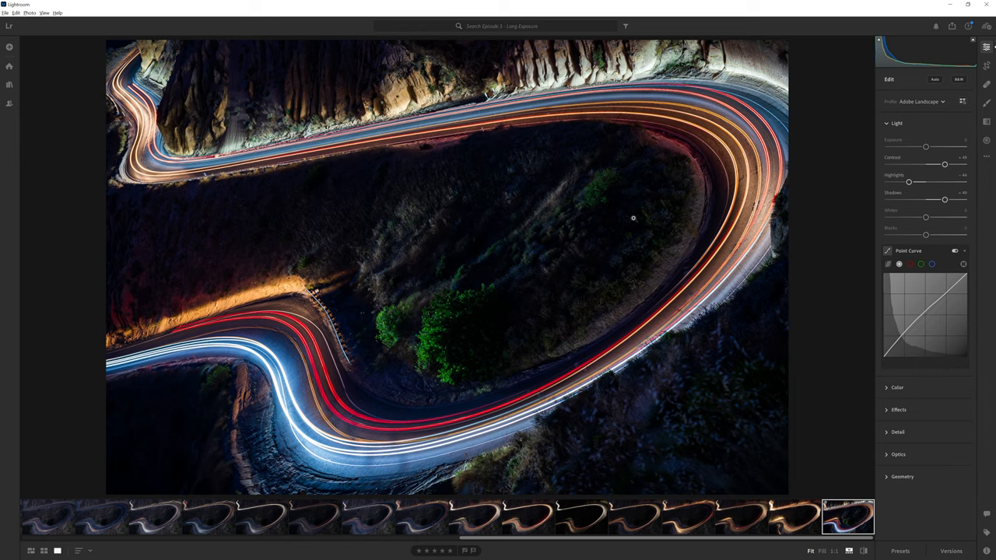
click(834, 551)
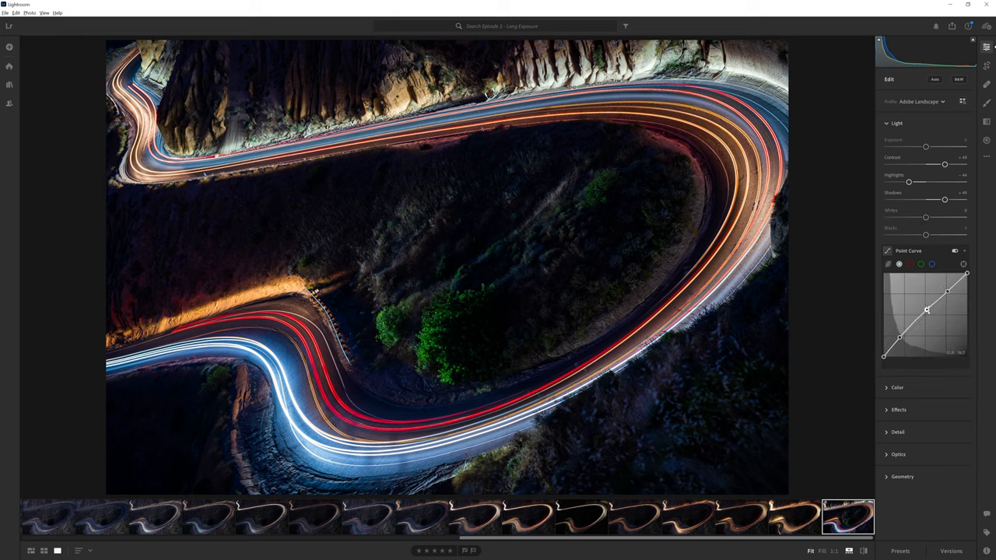
drag(926, 310, 948, 292)
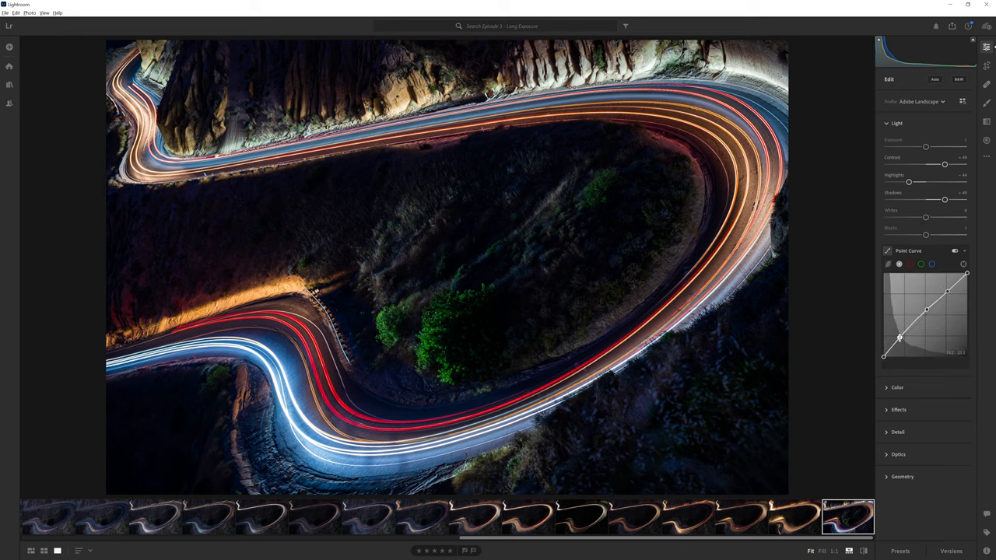
click(921, 263)
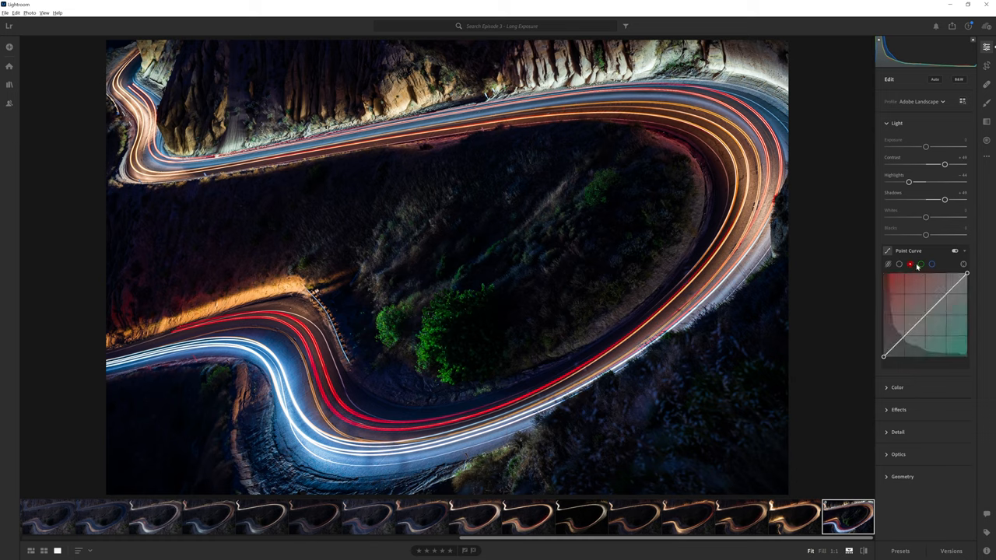
click(921, 264)
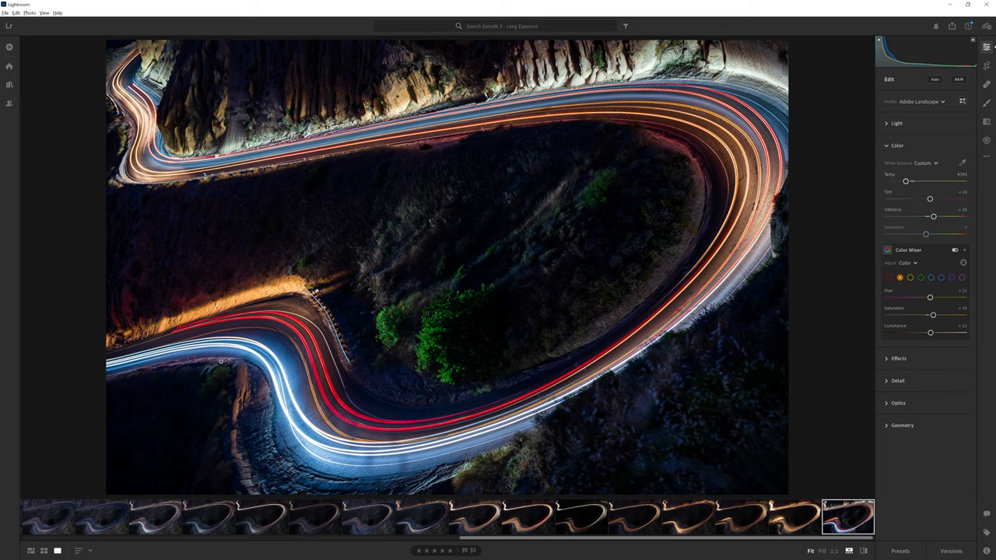
mouse_move(773, 115)
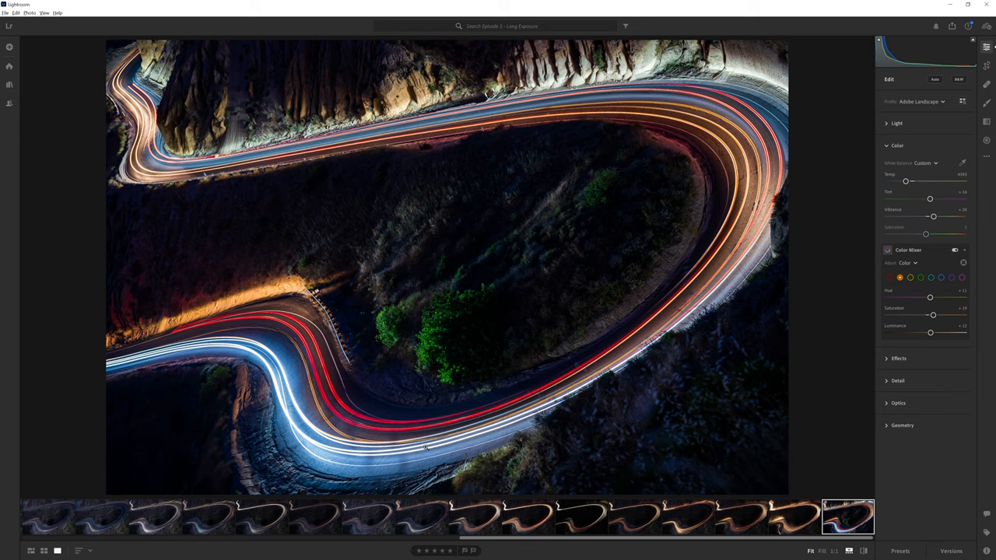
mouse_move(930, 201)
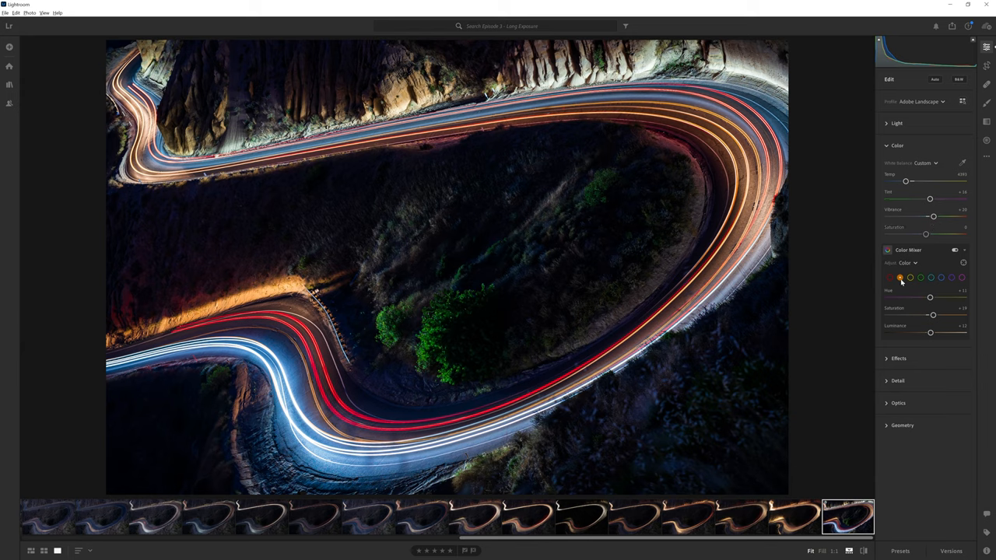
mouse_move(956, 250)
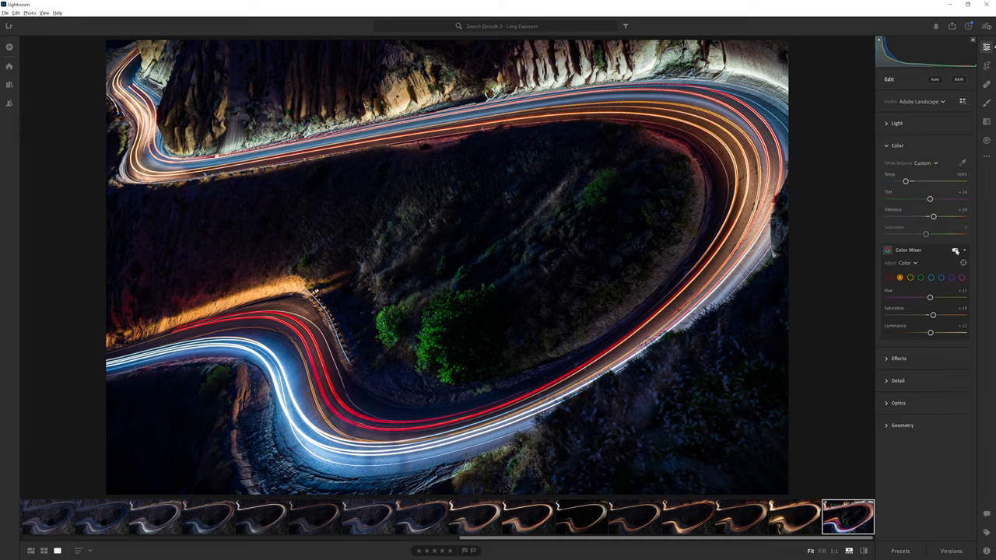
Toggle the orange Color Mixer adjustments off and on to compare the image
click(956, 250)
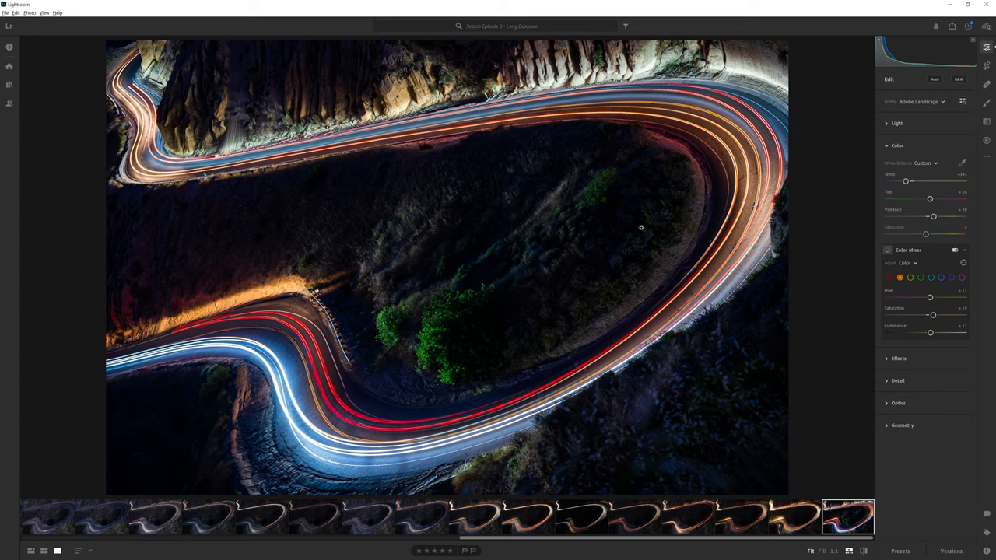
mouse_move(928, 342)
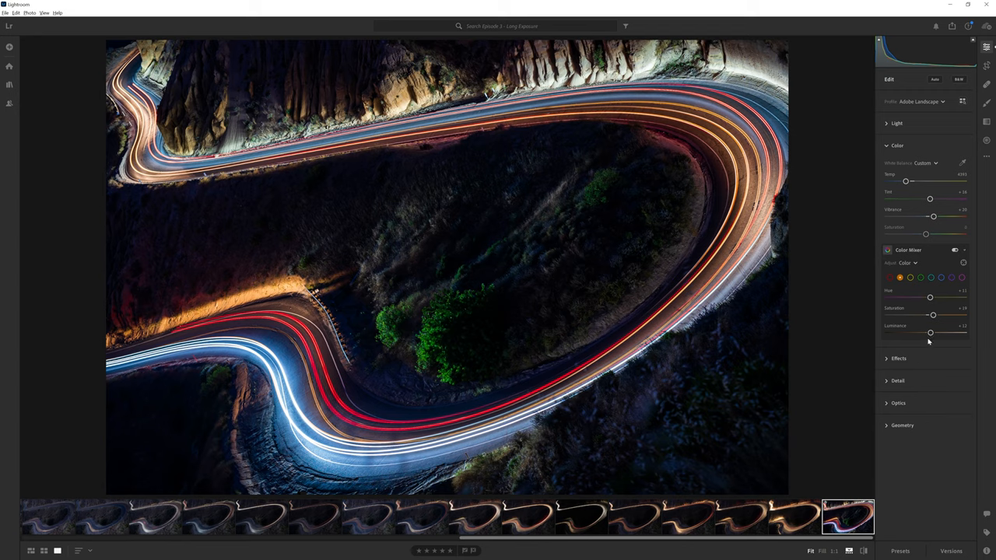
click(942, 277)
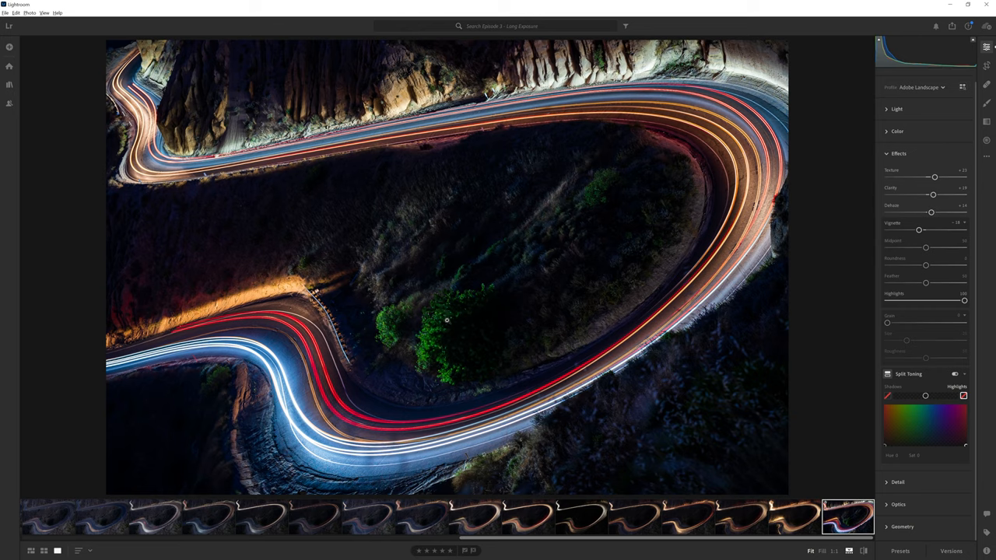
Expand Effects to view Texture, Clarity, Dehaze, the −28 vignette and split toning
click(833, 551)
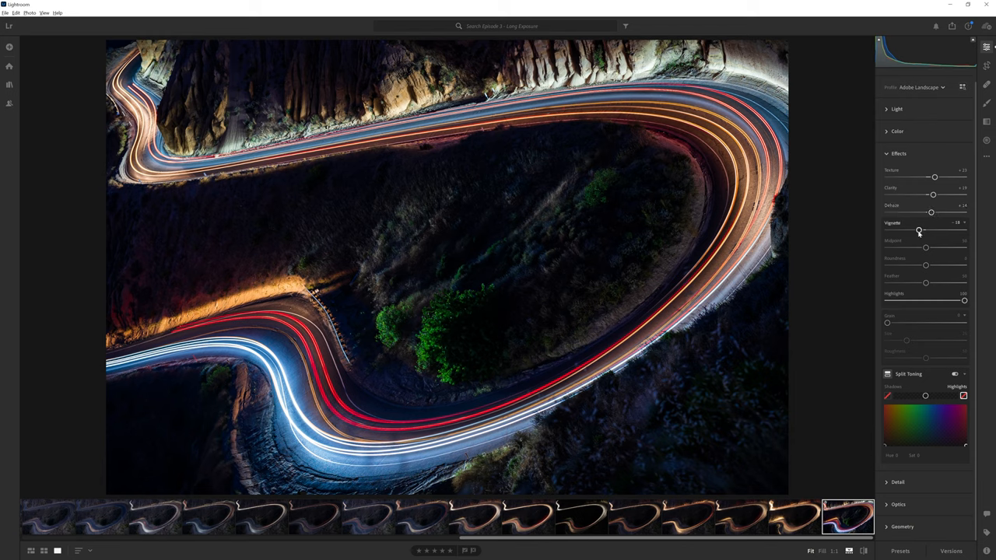
mouse_move(920, 233)
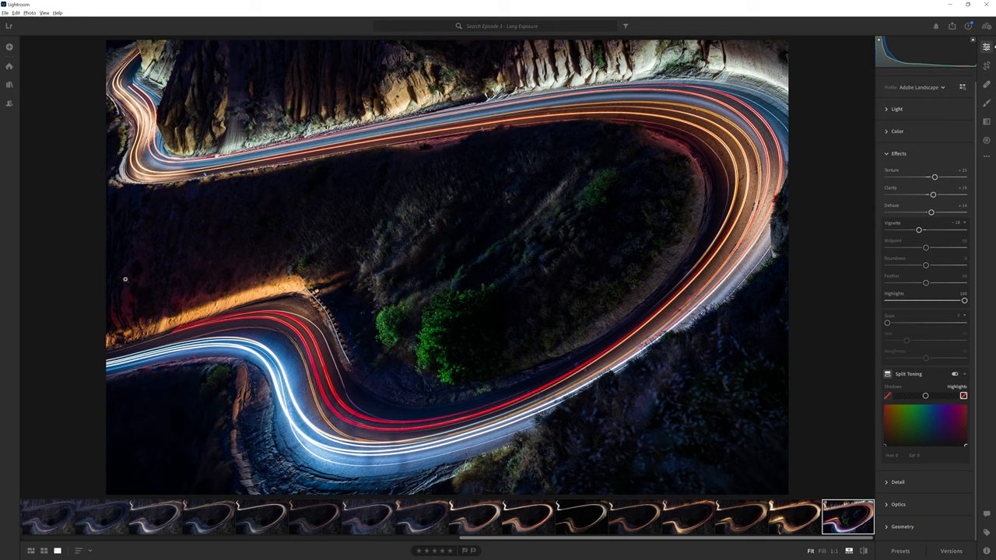
click(899, 190)
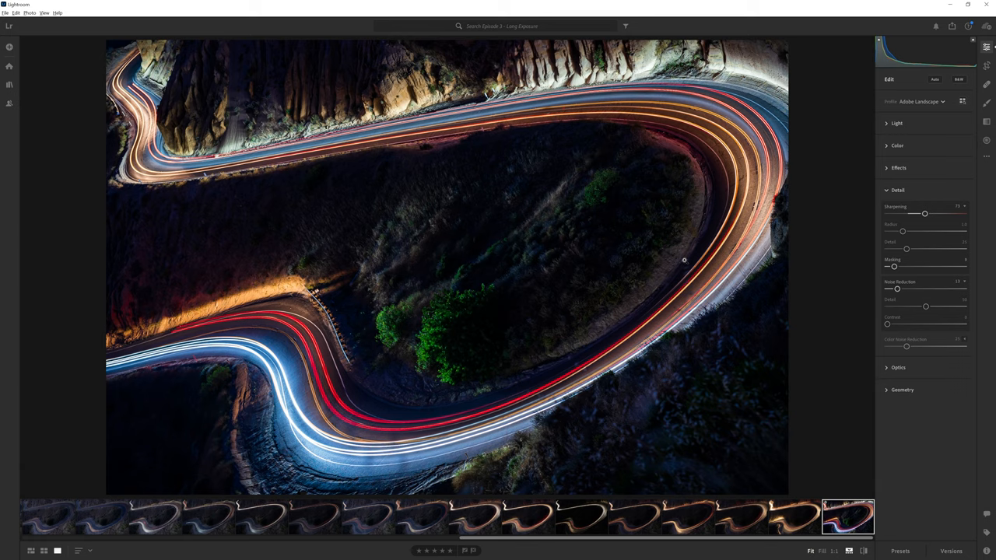
mouse_move(899, 185)
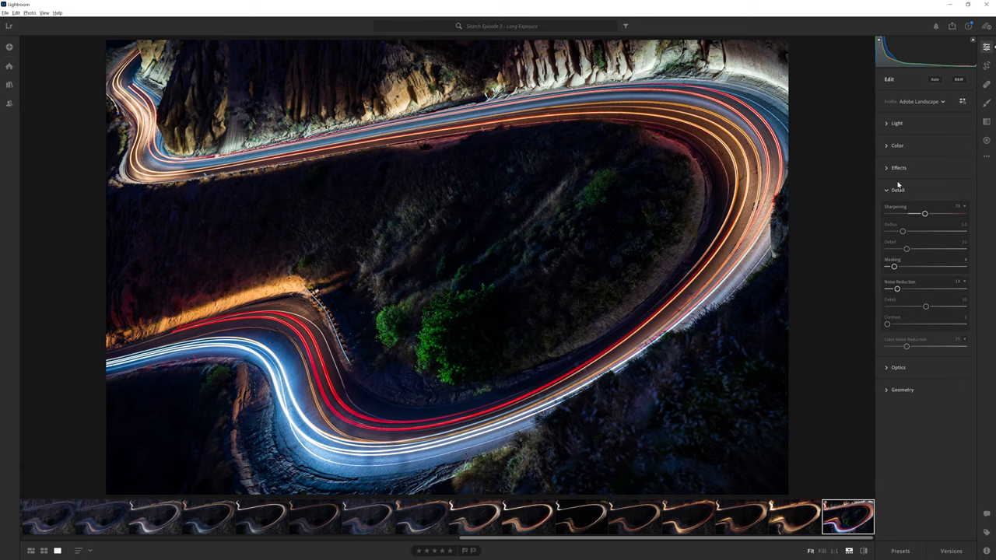
mouse_move(898, 189)
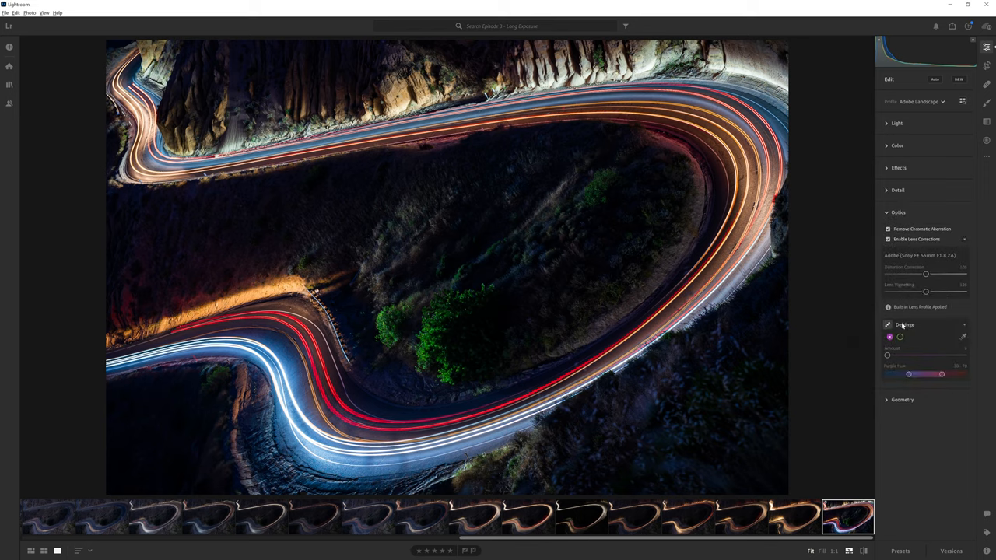
Collapse the Optics panel after reviewing chromatic aberration and lens correction settings
click(898, 212)
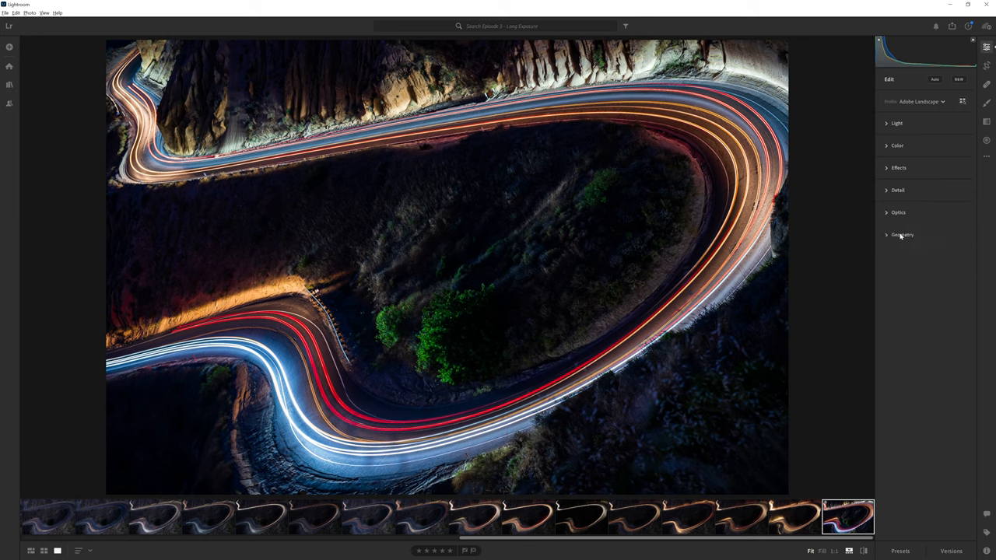